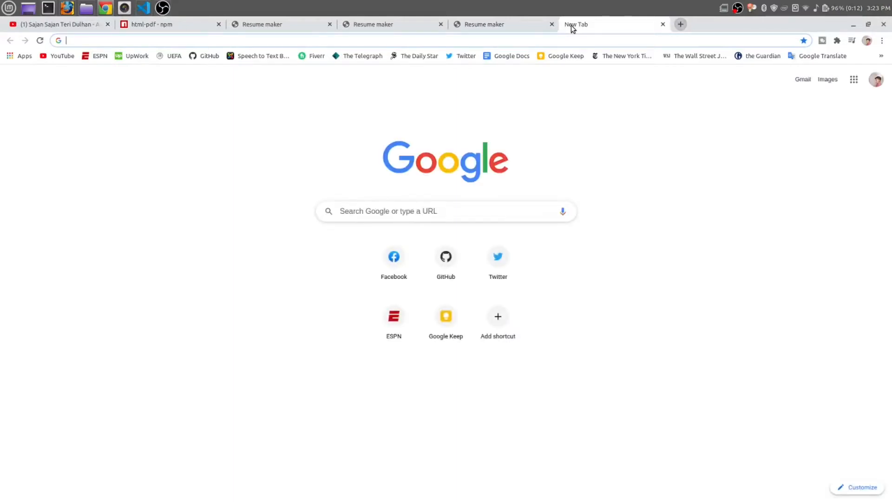
# Step: Search Google for express-ejs-layouts, open its npm page and copy the install command
pyautogui.write('ex')
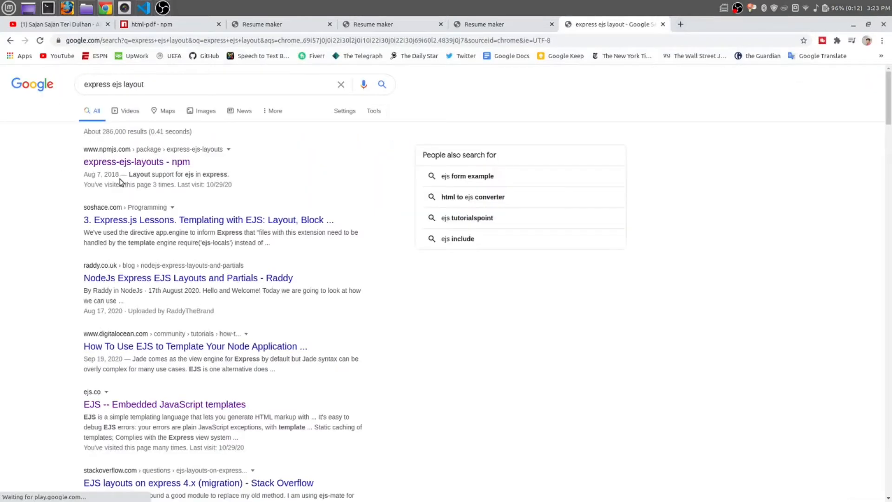
pyautogui.click(117, 162)
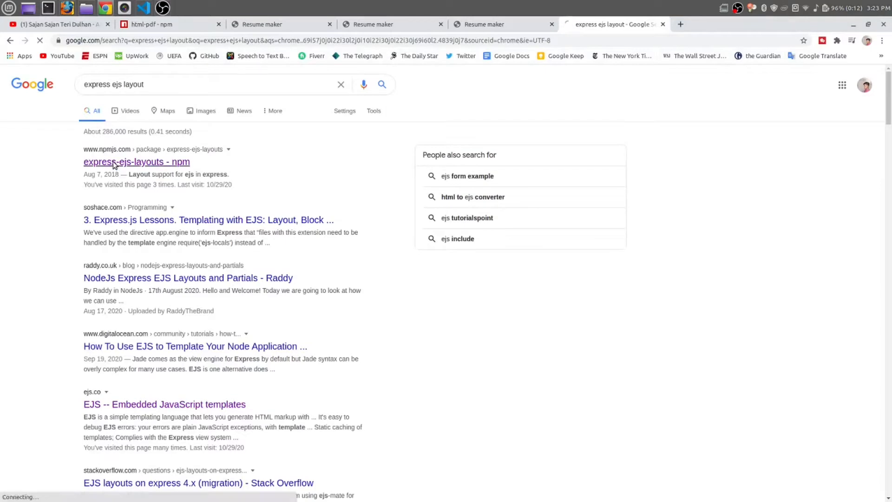
pyautogui.click(114, 162)
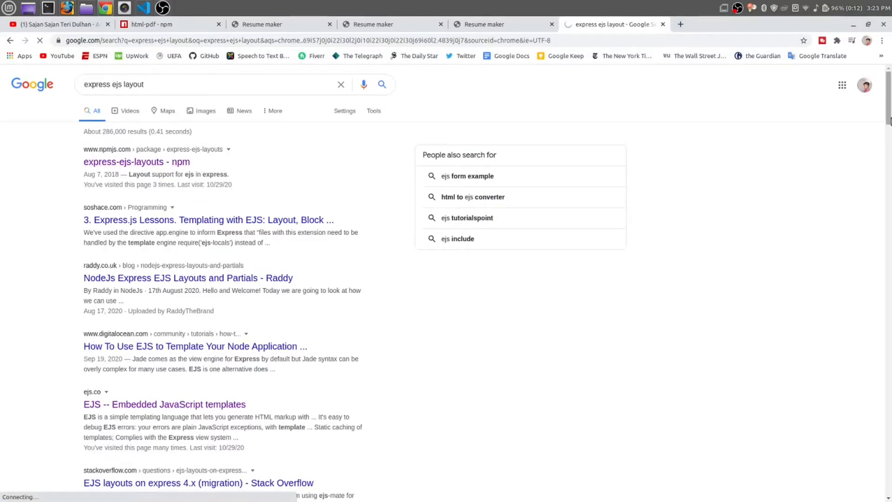
pyautogui.click(133, 162)
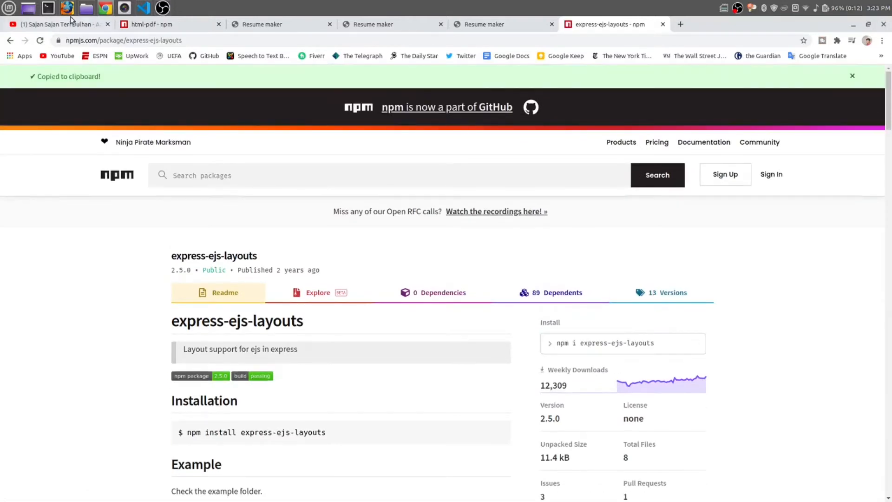
# Step: Stop the running Node server in Terminal and enter npm i express-ejs-layouts
pyautogui.click(46, 7)
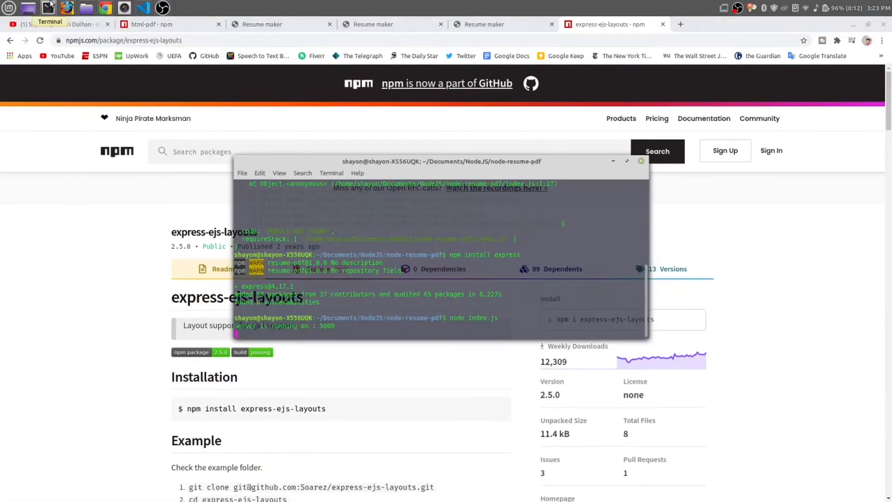
pyautogui.press('ctrl+c')
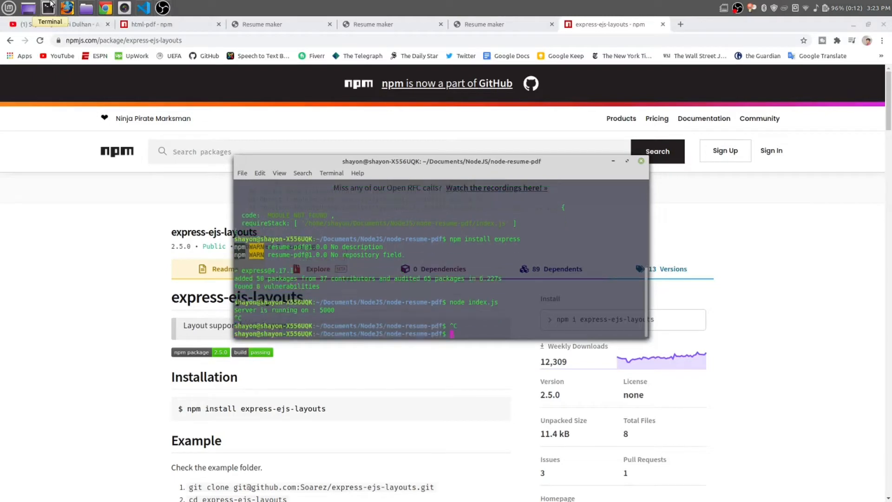
pyautogui.write('npm i express-ejs-layouts')
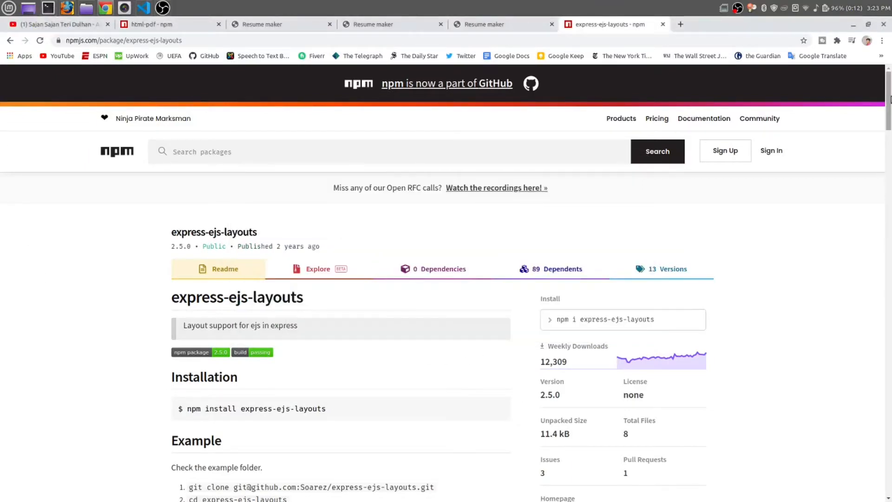
# Step: Scroll the npm page down to the app.use(expressLayouts) usage example
pyautogui.scroll(-3)
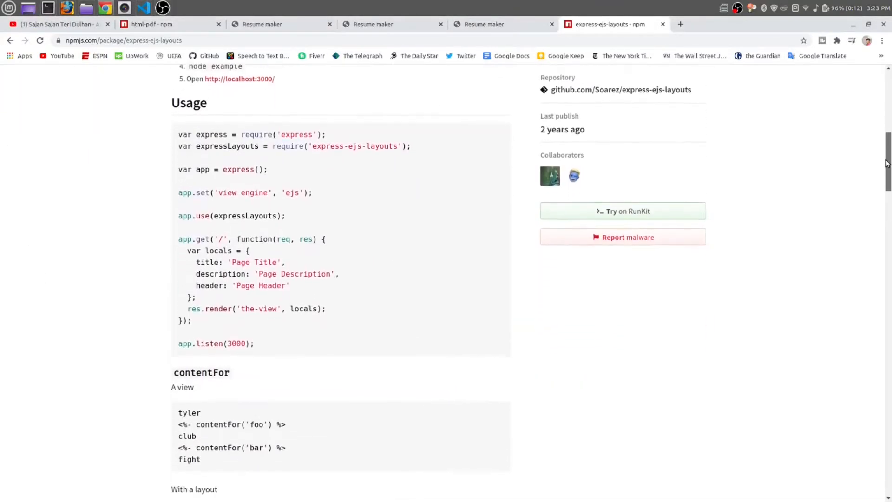
pyautogui.scroll(-3)
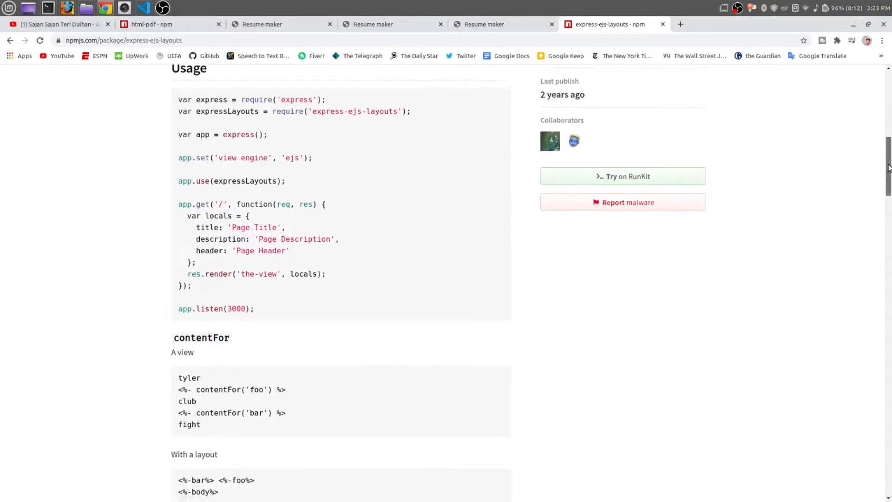
pyautogui.scroll(-3)
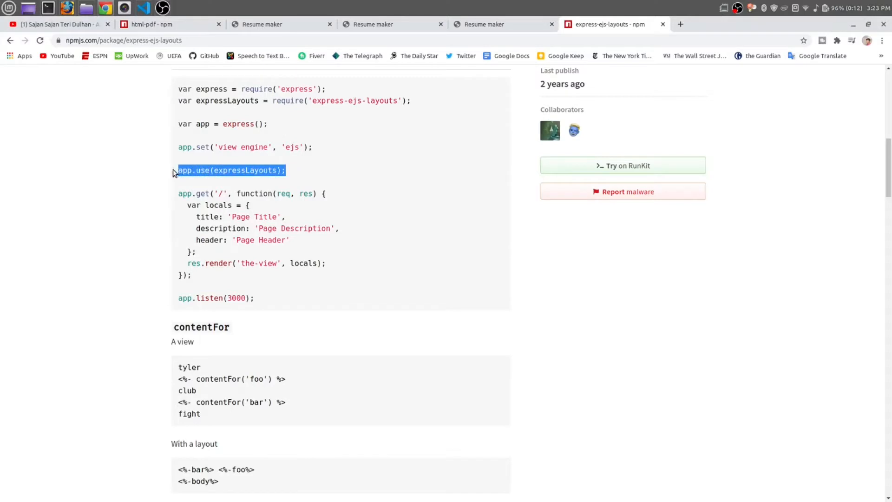
pyautogui.moveTo(185, 4)
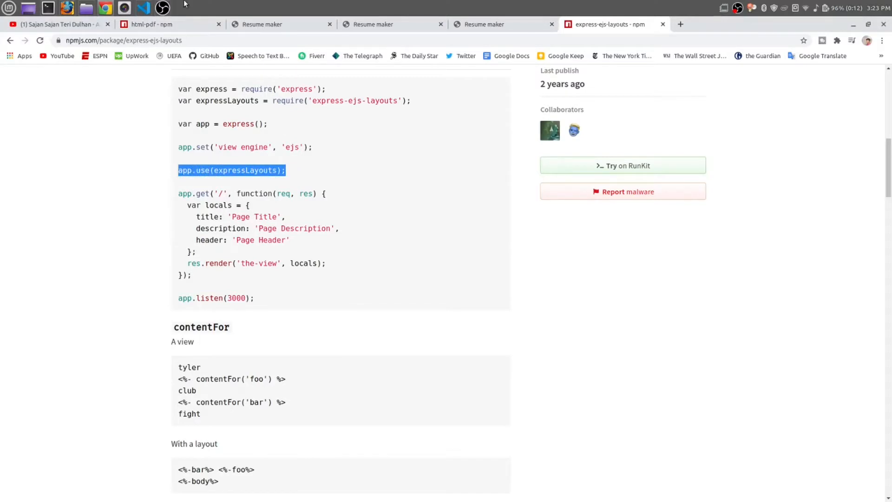
pyautogui.click(146, 8)
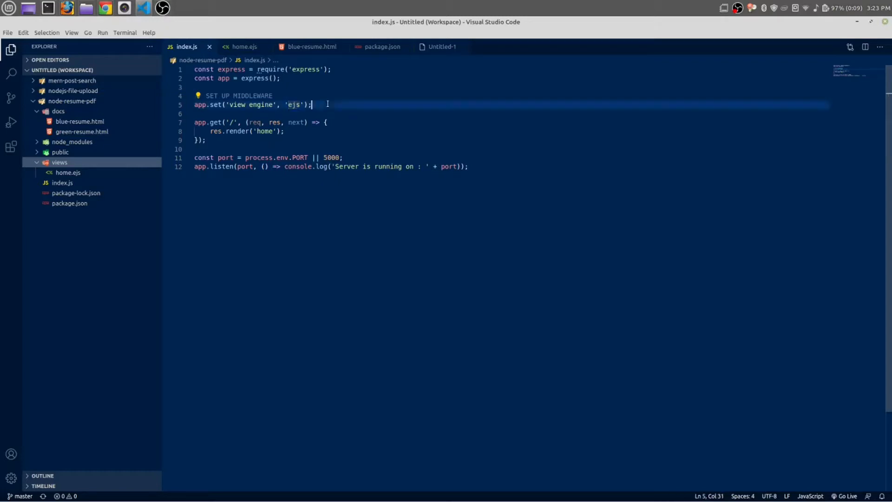
# Step: Add app.use(expressLayouts) and the express-ejs-layouts require to index.js, then start a file in views
pyautogui.write('app.use(expressLayouts);')
pyautogui.write('const expressL')
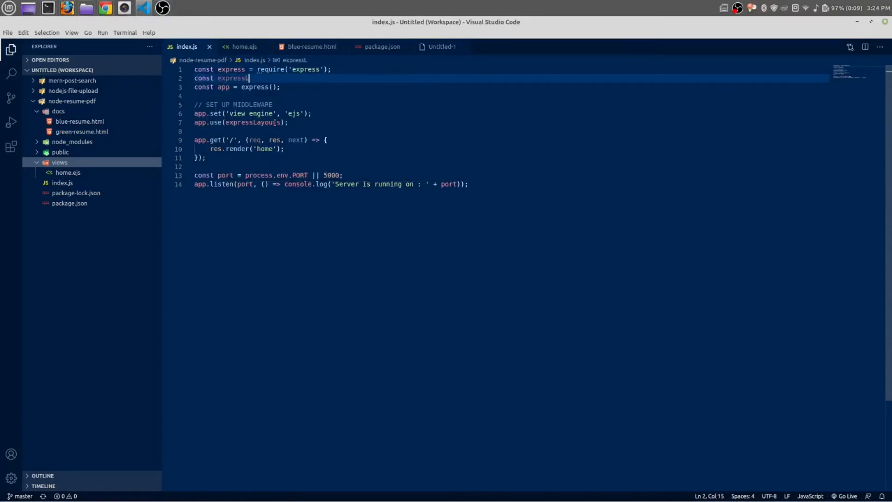
pyautogui.write("ayouts = require('express-ejs-layouts');")
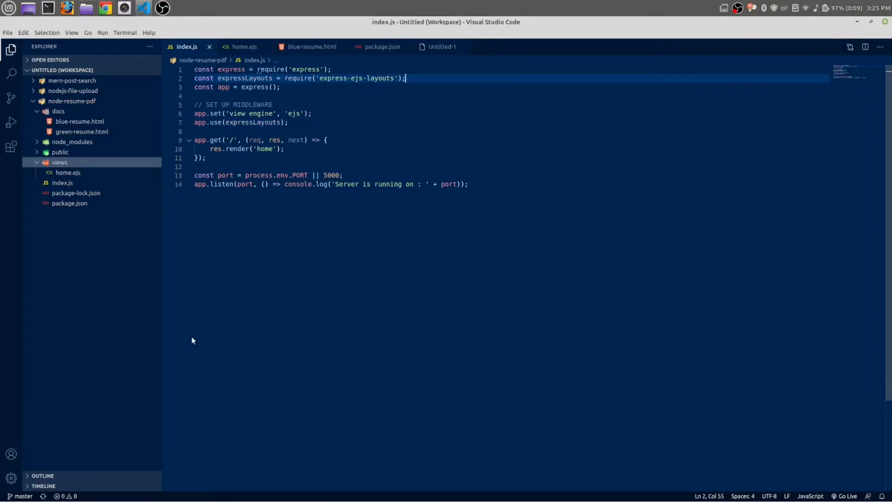
pyautogui.moveTo(65, 167)
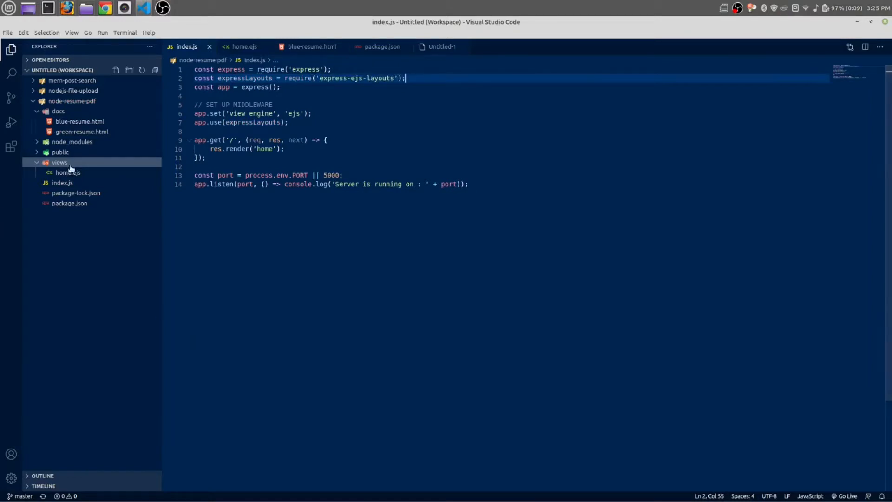
pyautogui.rightClick(59, 163)
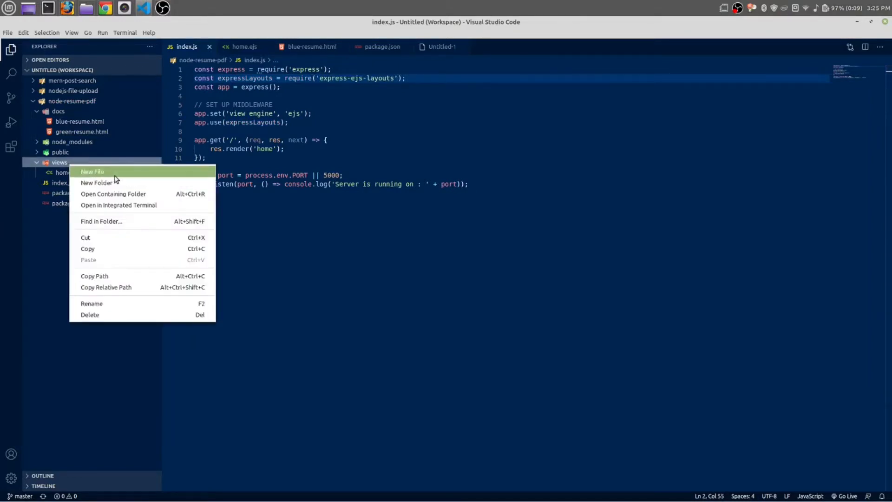
pyautogui.click(93, 171)
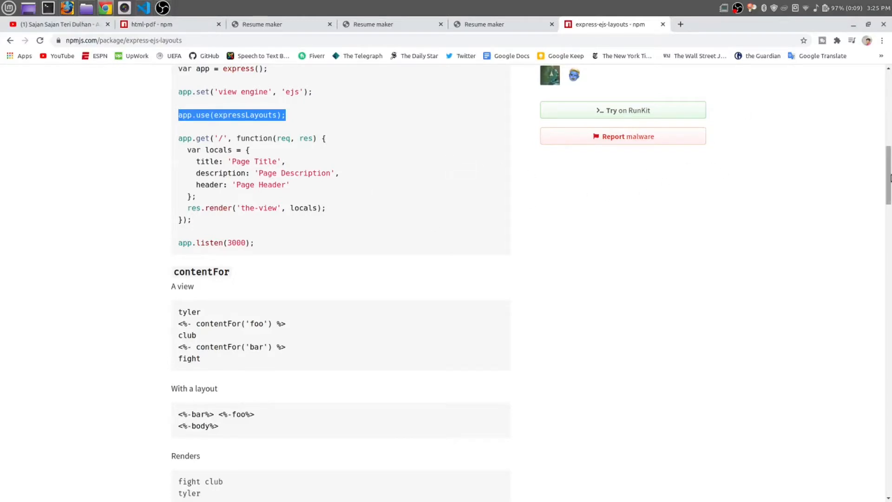
pyautogui.scroll(-3)
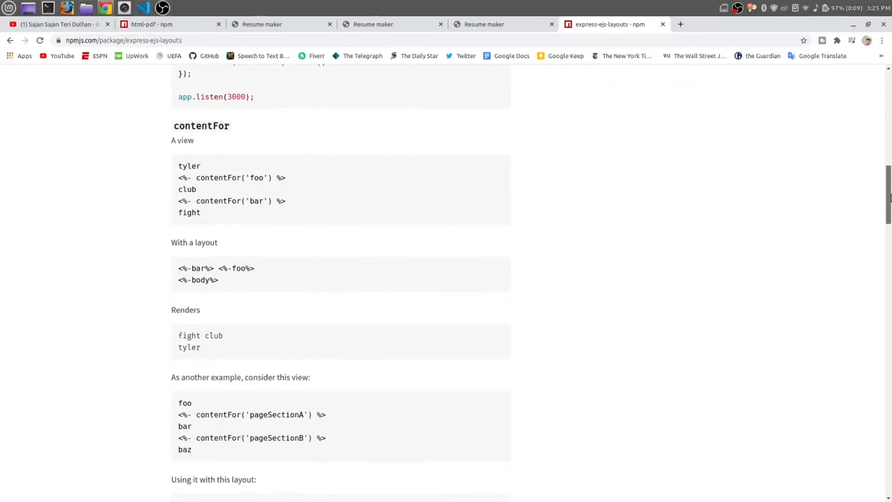
pyautogui.scroll(-3)
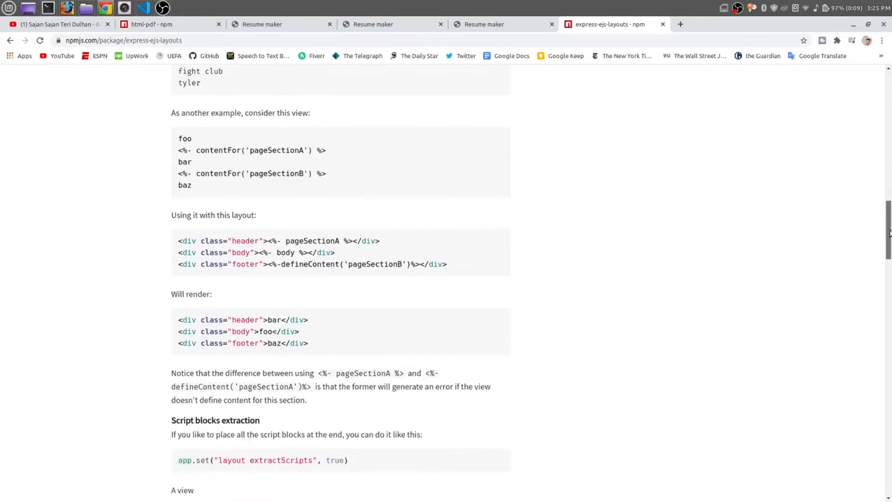
pyautogui.scroll(-3)
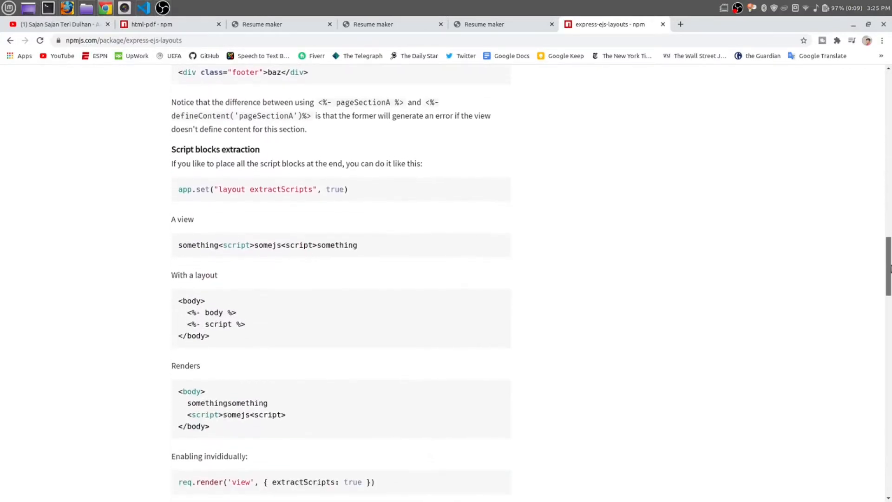
pyautogui.scroll(-3)
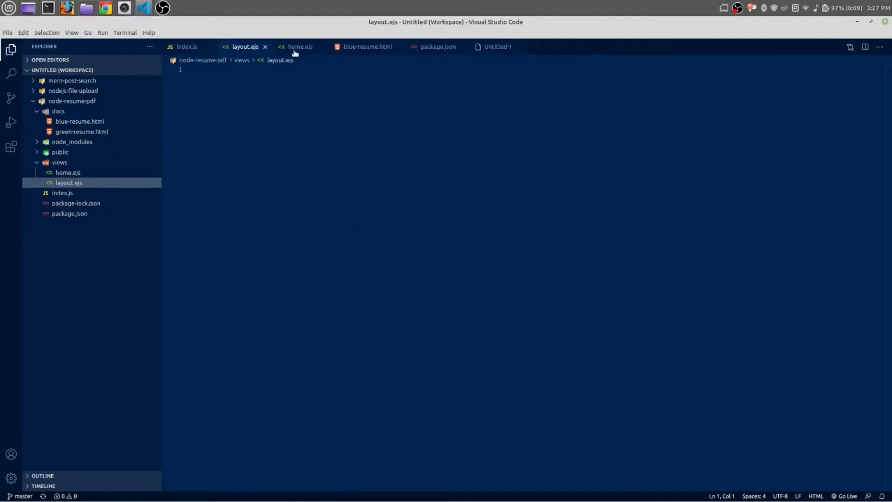
# Step: Replace the hello world placeholder text in layout.ejs with body markup
pyautogui.click(298, 46)
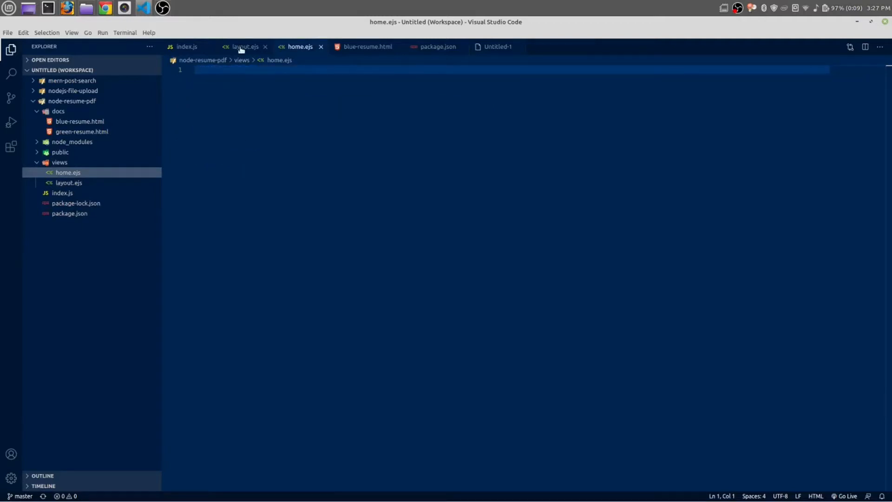
pyautogui.click(244, 47)
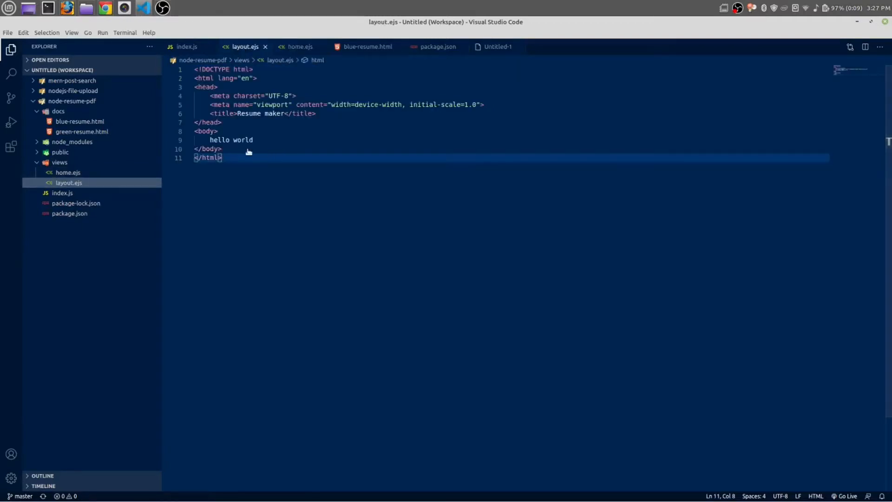
pyautogui.doubleClick(231, 140)
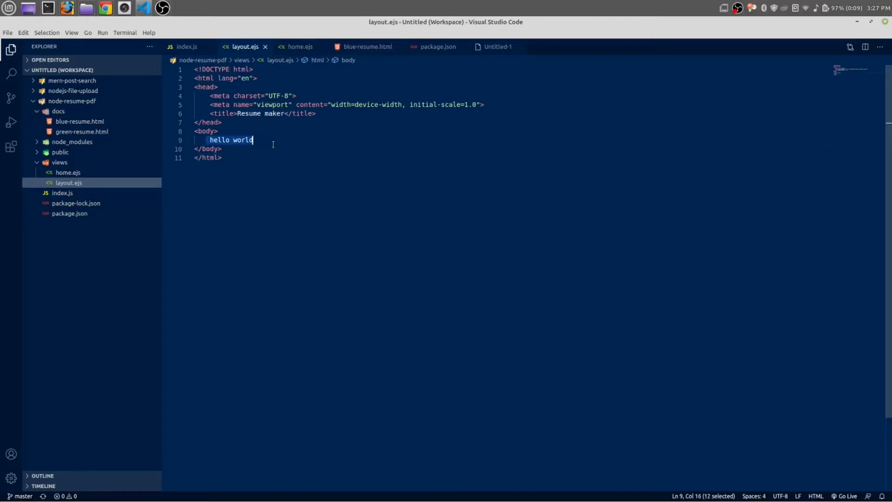
pyautogui.write('<')
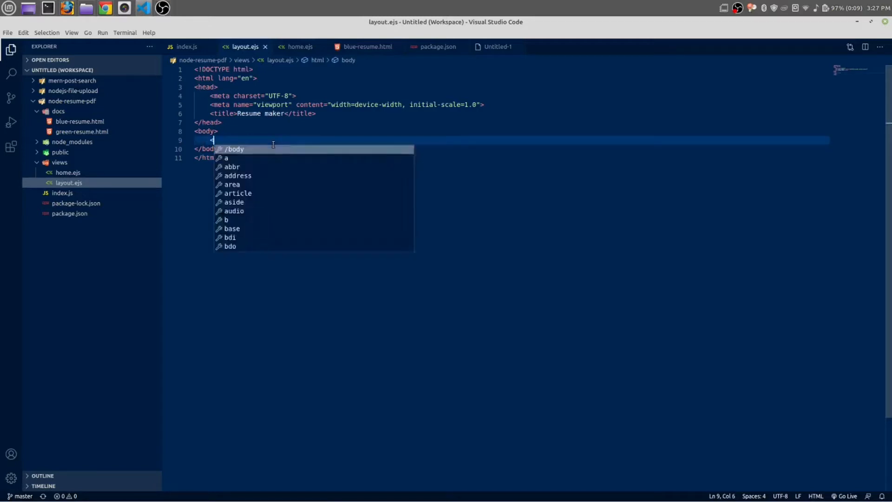
pyautogui.press('Escape')
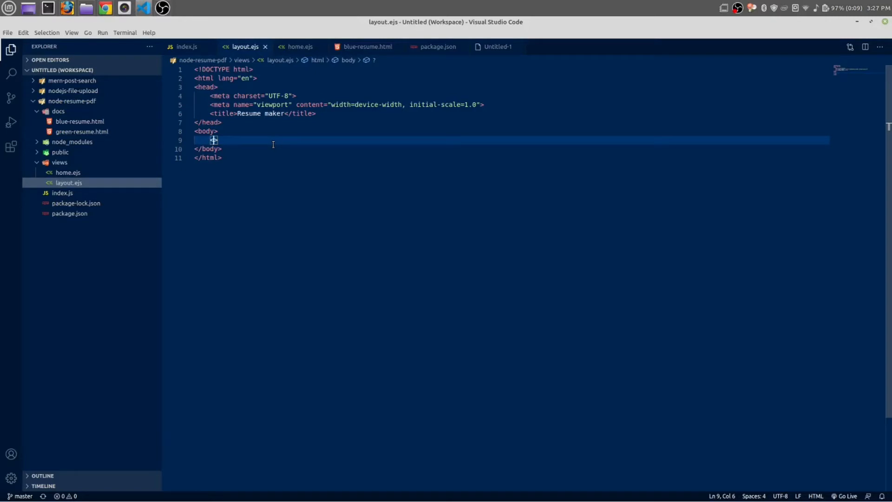
pyautogui.write('<%- %>')
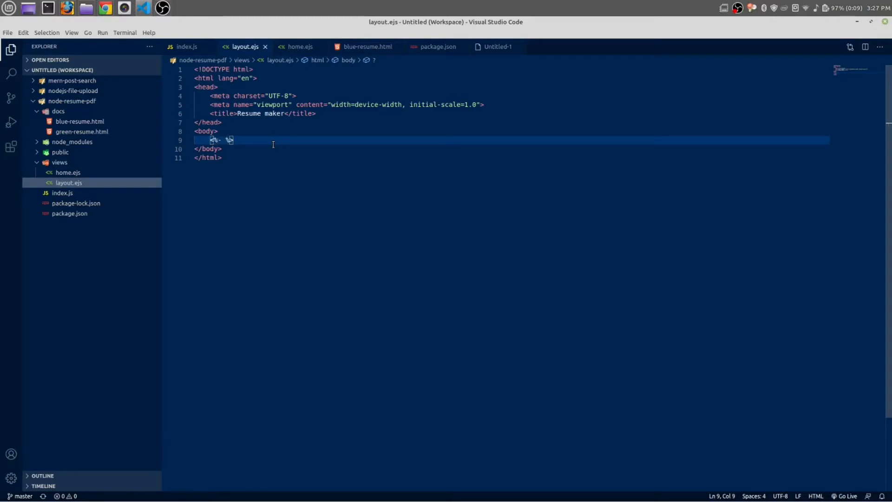
pyautogui.write('bod')
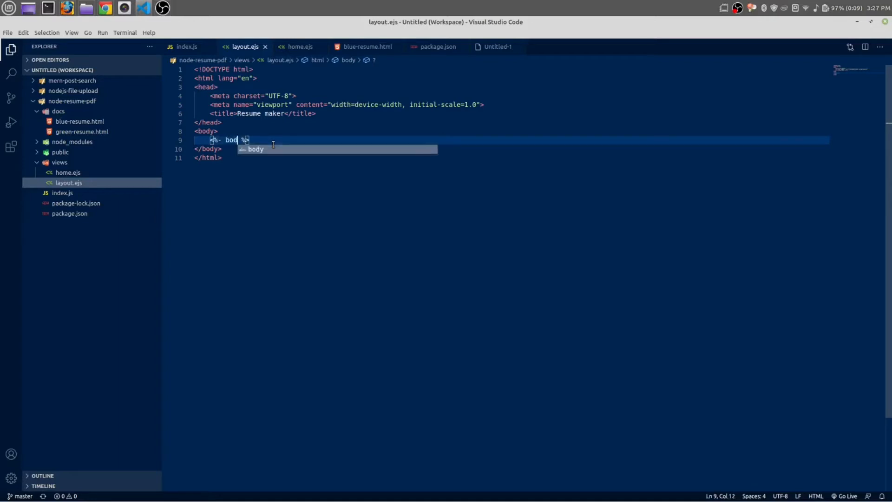
pyautogui.write('y')
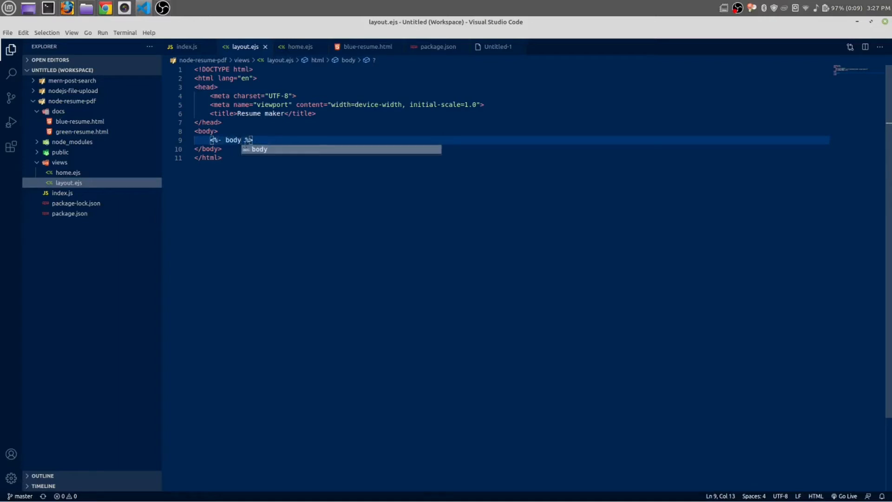
# Step: Add blank lines above the body placeholder and after the title line
pyautogui.doubleClick(233, 140)
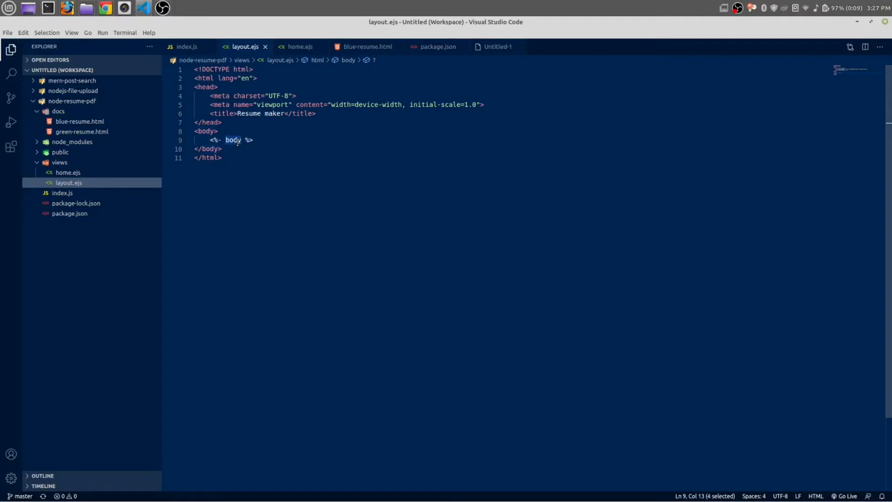
pyautogui.moveTo(60, 177)
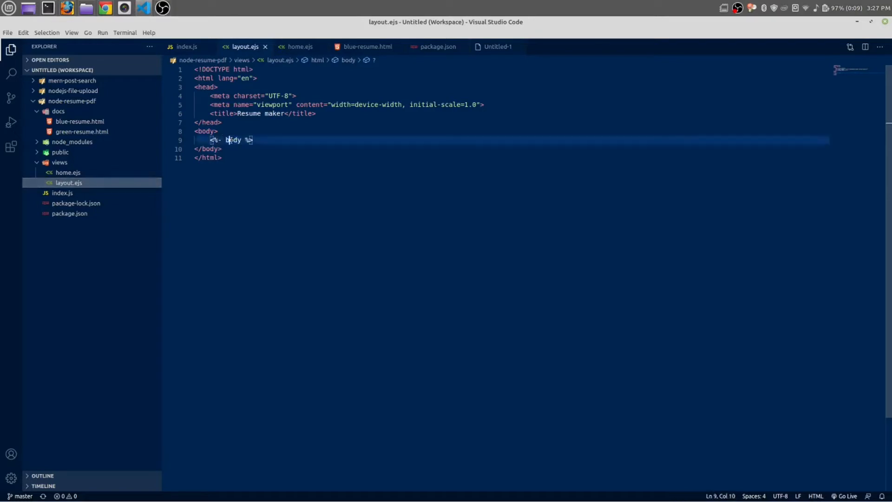
pyautogui.press('Enter')
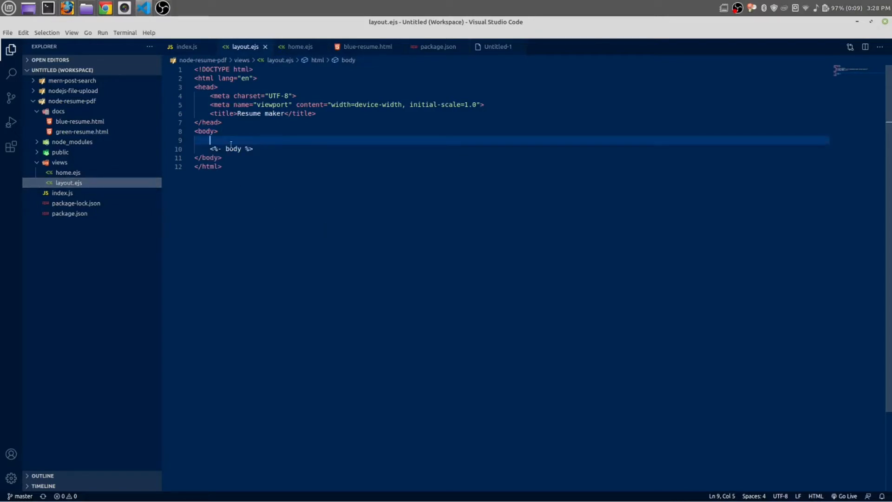
pyautogui.doubleClick(233, 149)
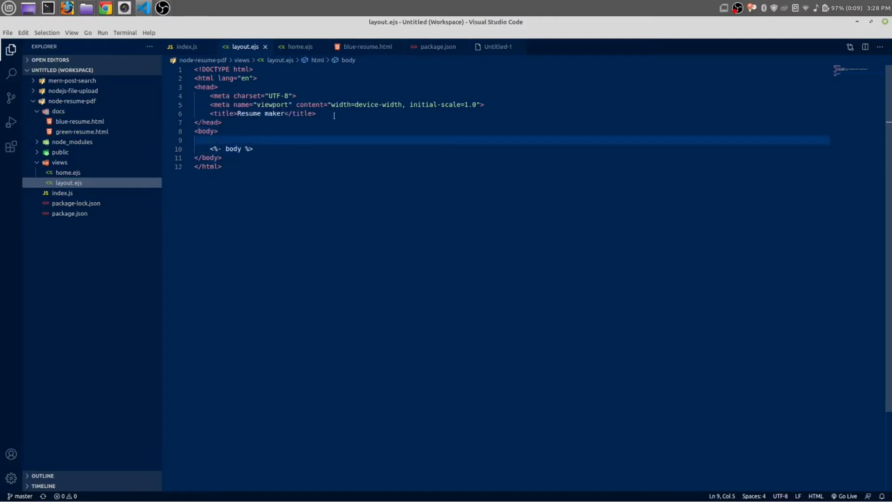
pyautogui.press('Enter')
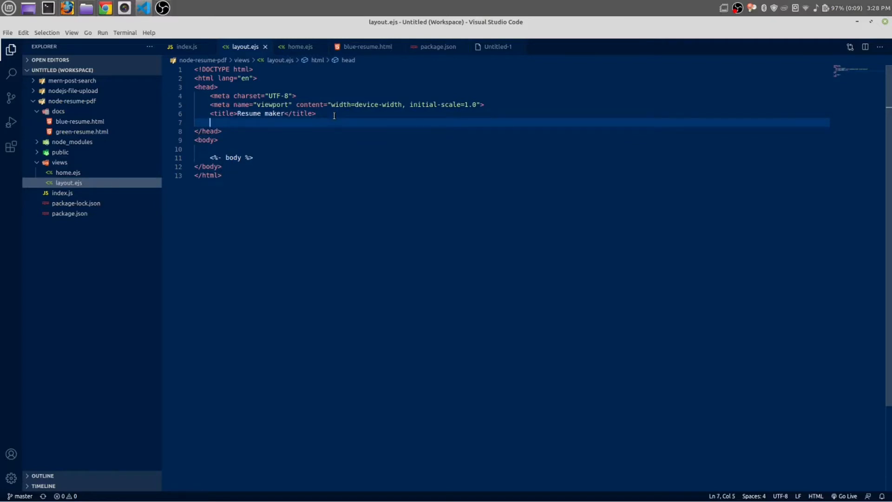
# Step: Create a partial folder inside views and begin a new file in it
pyautogui.rightClick(59, 162)
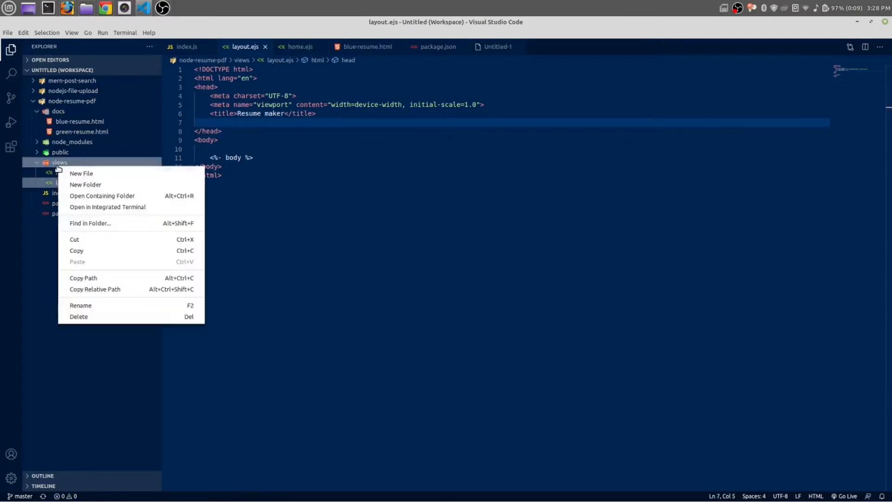
pyautogui.click(85, 185)
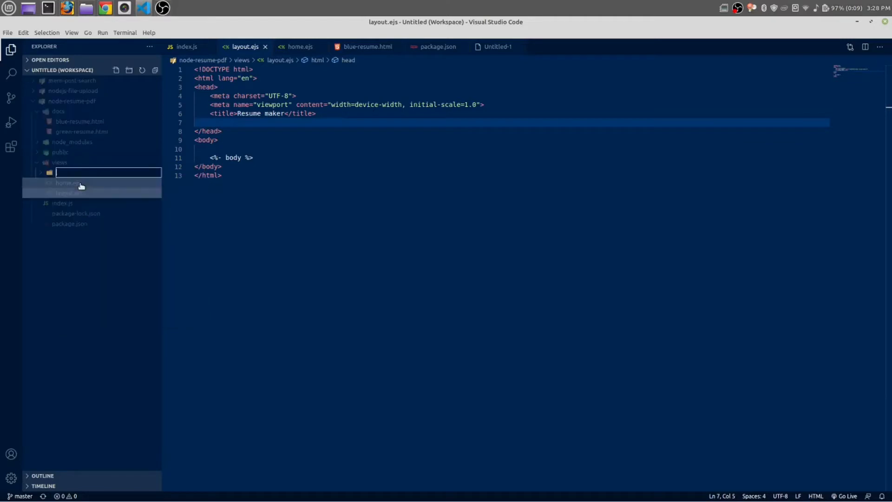
pyautogui.write('partial')
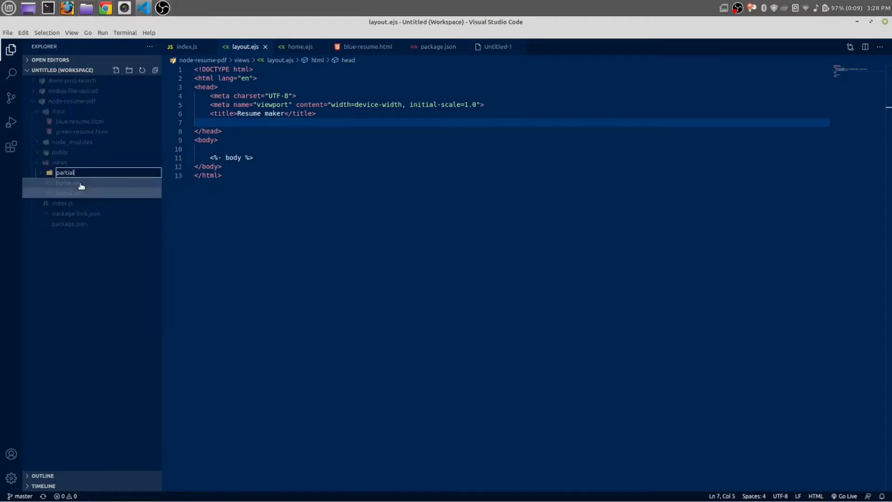
pyautogui.press('Enter')
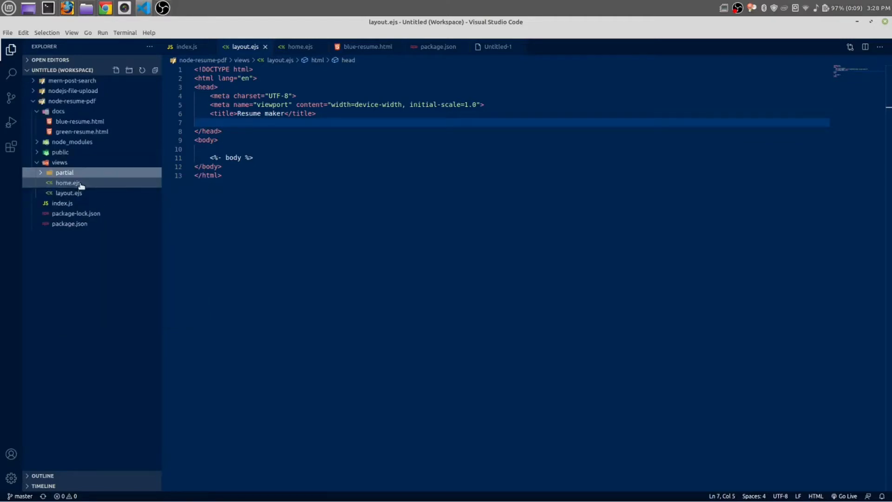
pyautogui.click(116, 70)
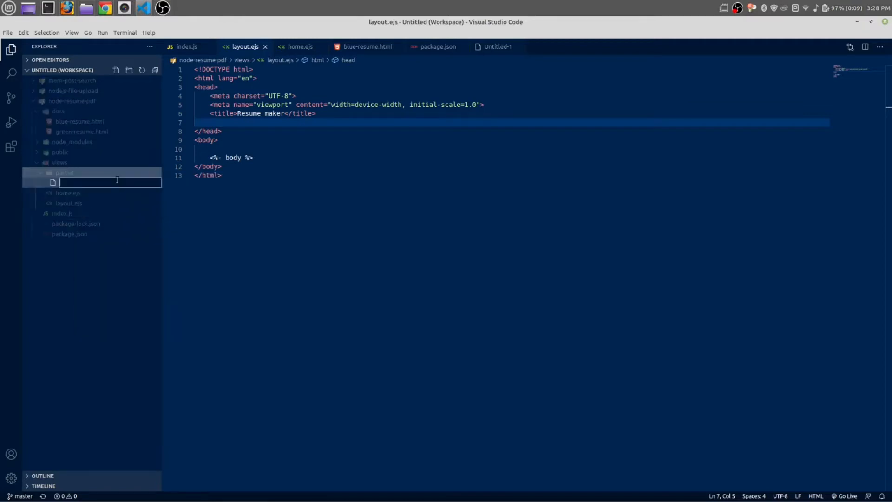
pyautogui.write('ha')
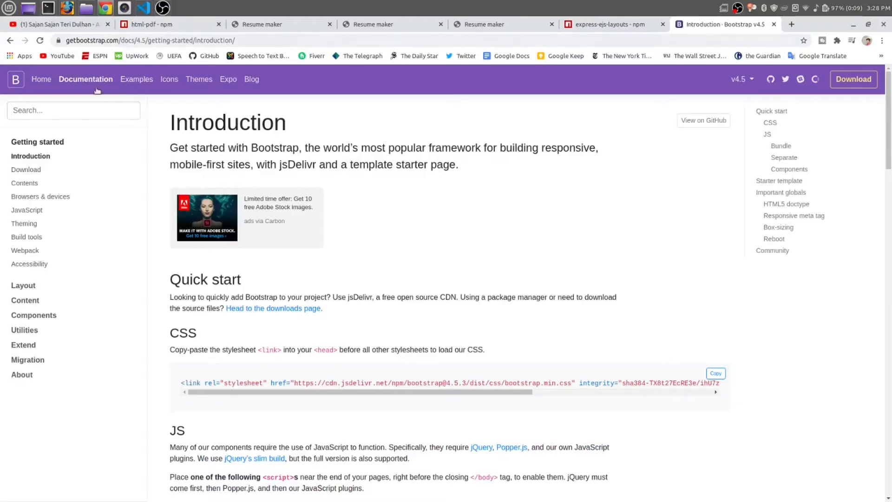
pyautogui.moveTo(103, 92)
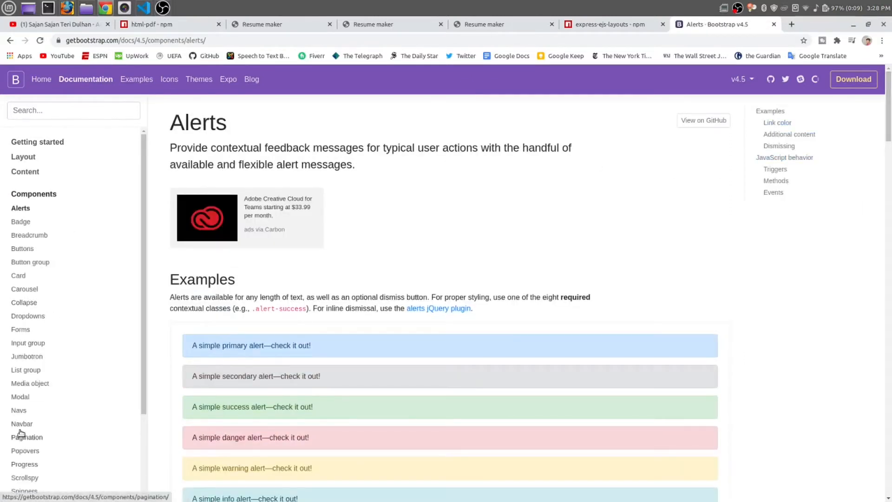
# Step: Open Bootstrap's Navbar documentation and scroll down to the Nav example markup
pyautogui.click(22, 423)
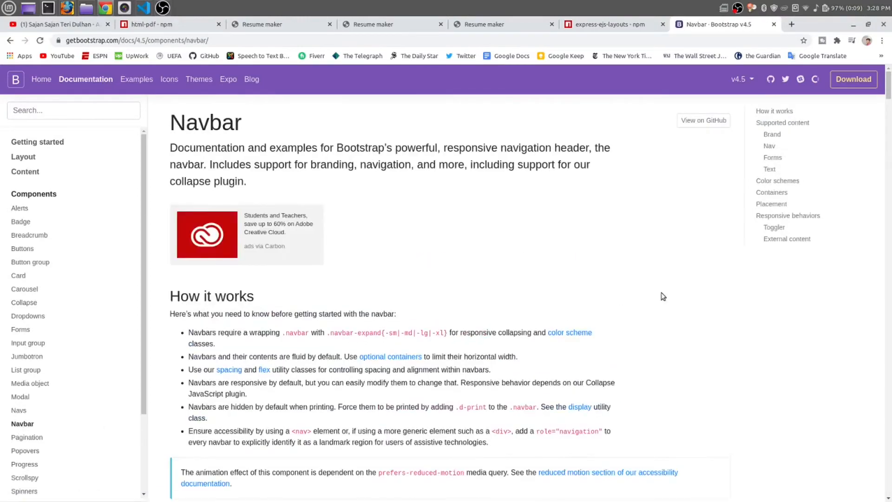
pyautogui.scroll(-3)
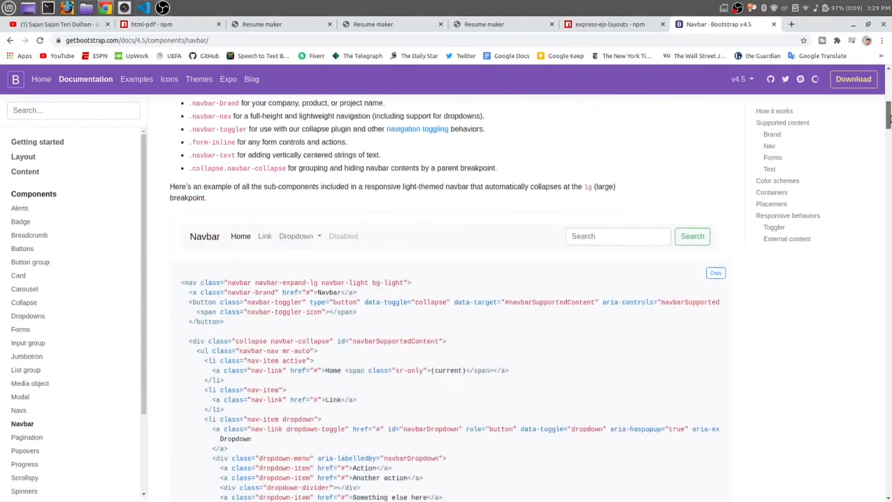
pyautogui.scroll(-3)
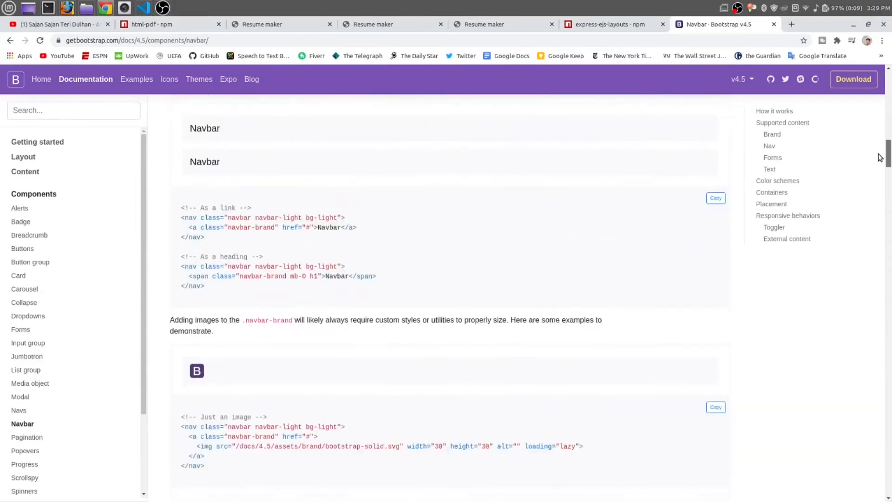
pyautogui.scroll(-3)
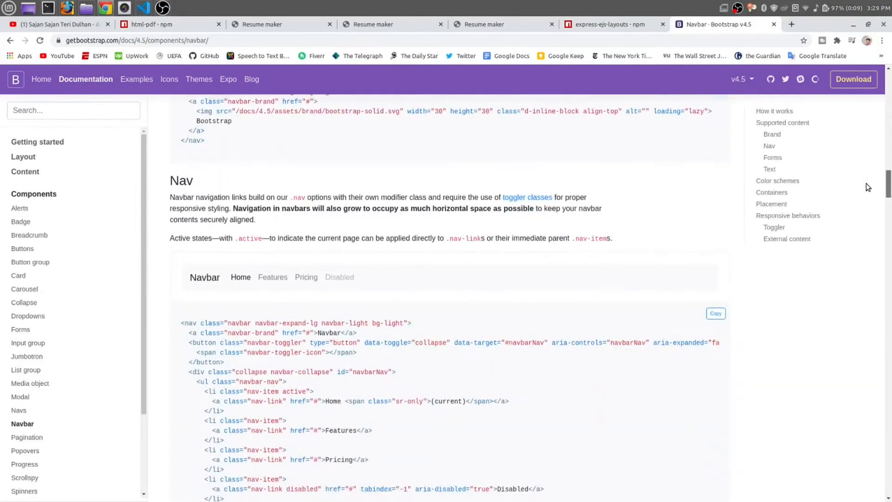
pyautogui.scroll(-3)
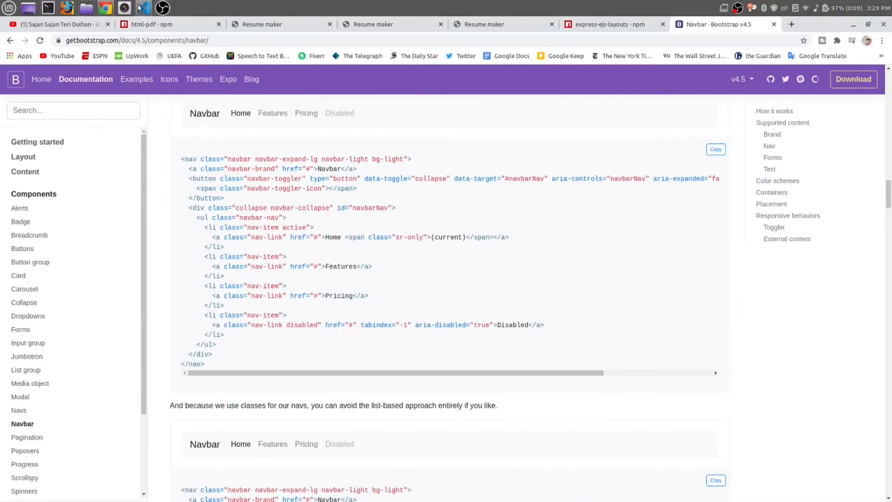
pyautogui.click(142, 8)
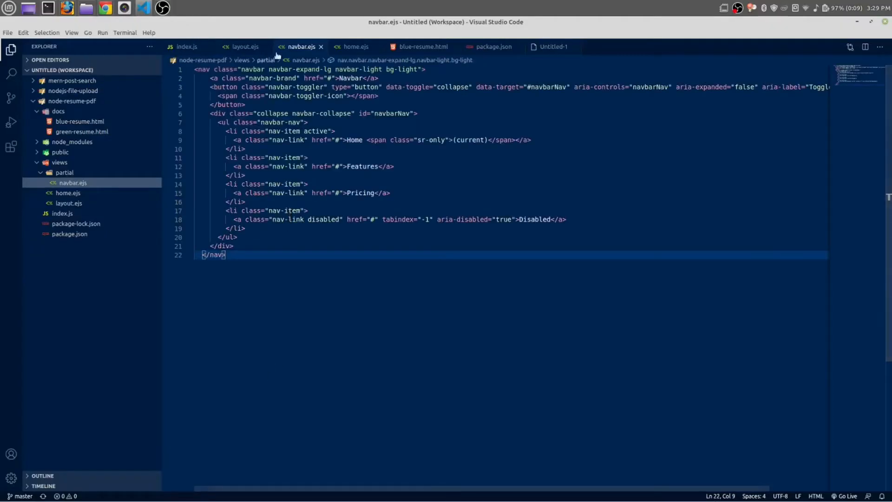
# Step: In layout.ejs, write <%- include('partial/navbar.ejs'); %> above the body placeholder
pyautogui.click(243, 47)
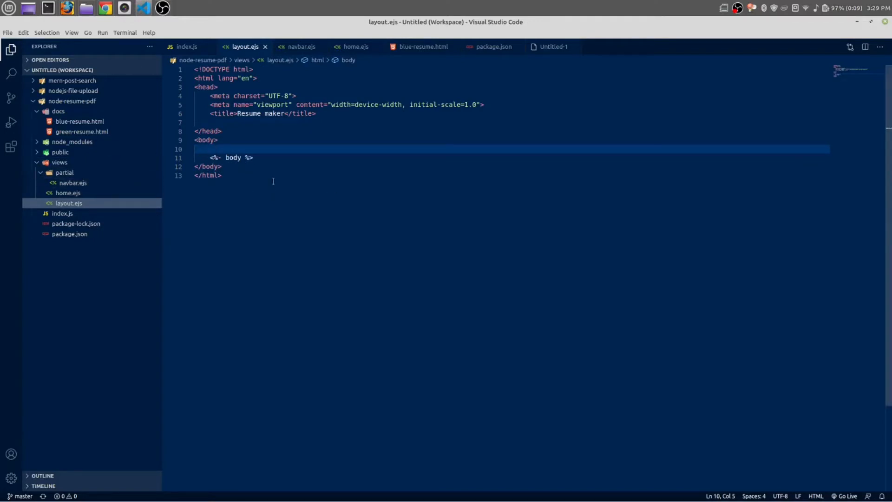
pyautogui.moveTo(254, 425)
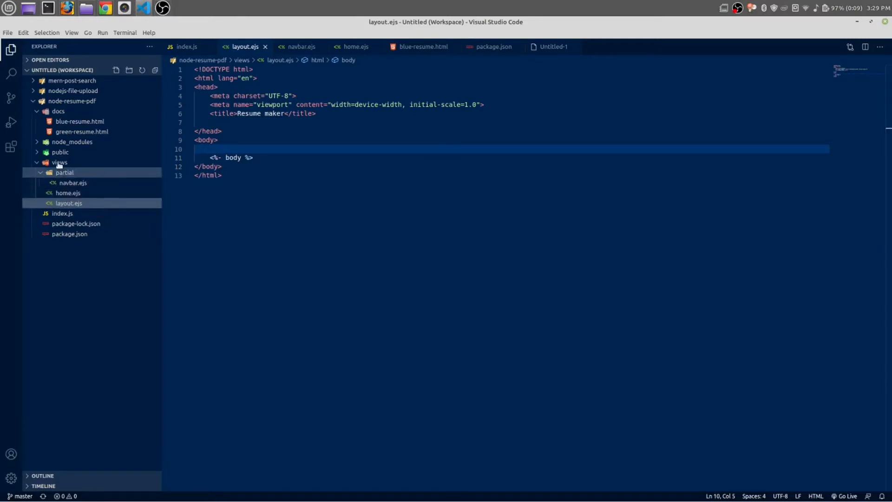
pyautogui.moveTo(57, 162)
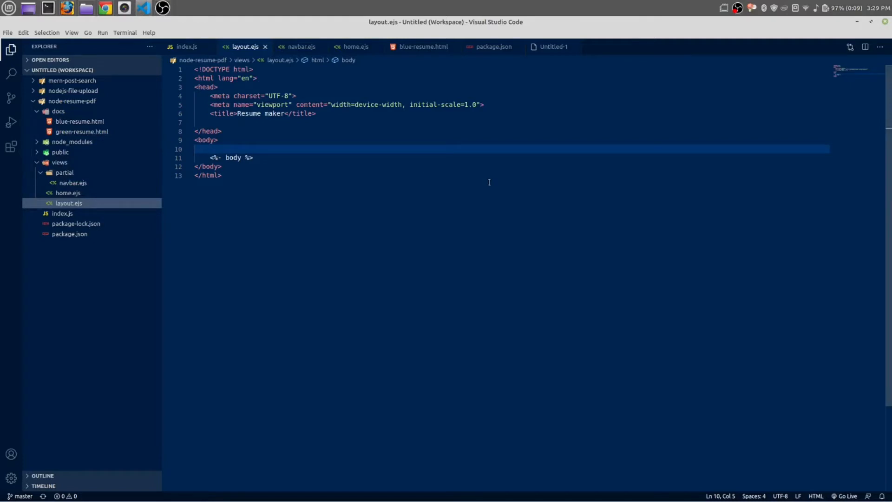
pyautogui.write('<>')
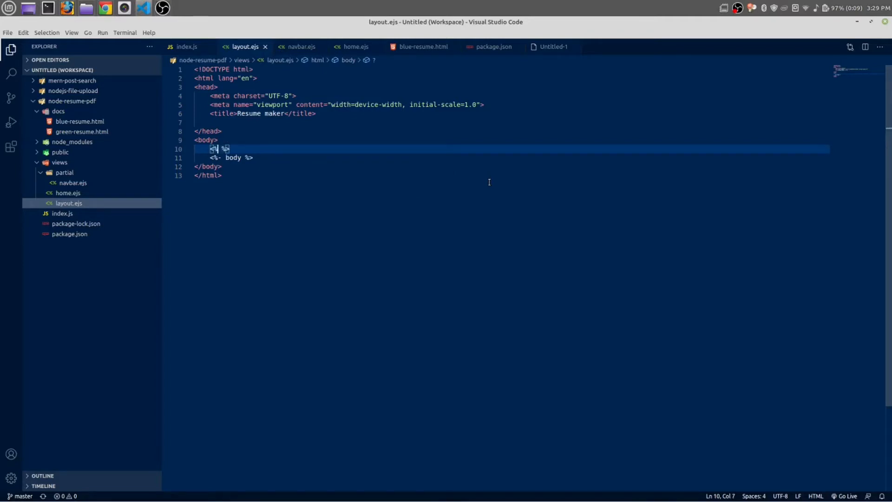
pyautogui.write('-')
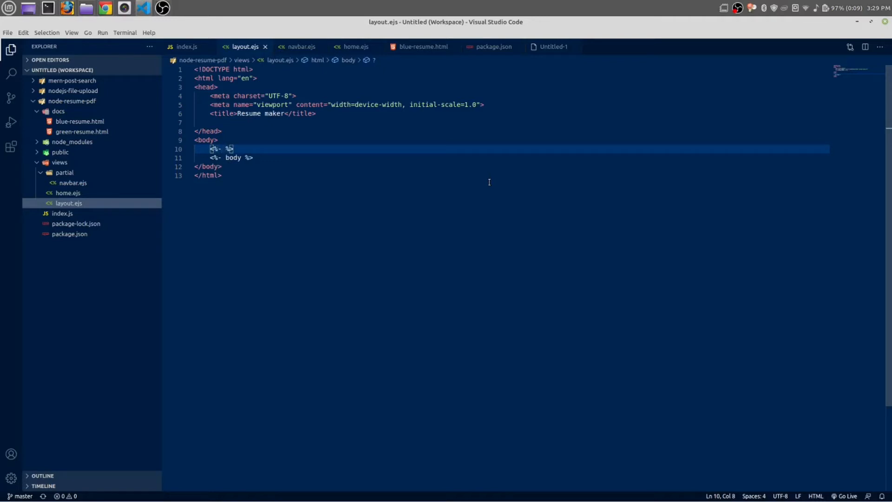
pyautogui.write('includ')
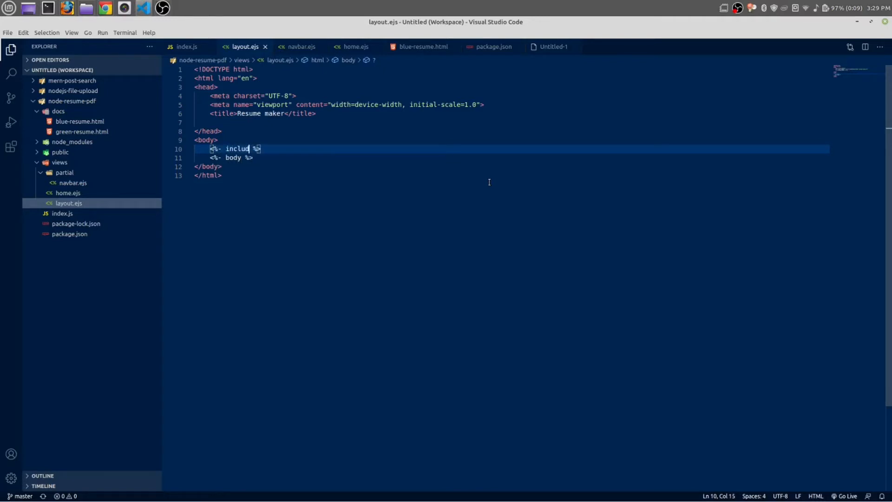
pyautogui.write('()')
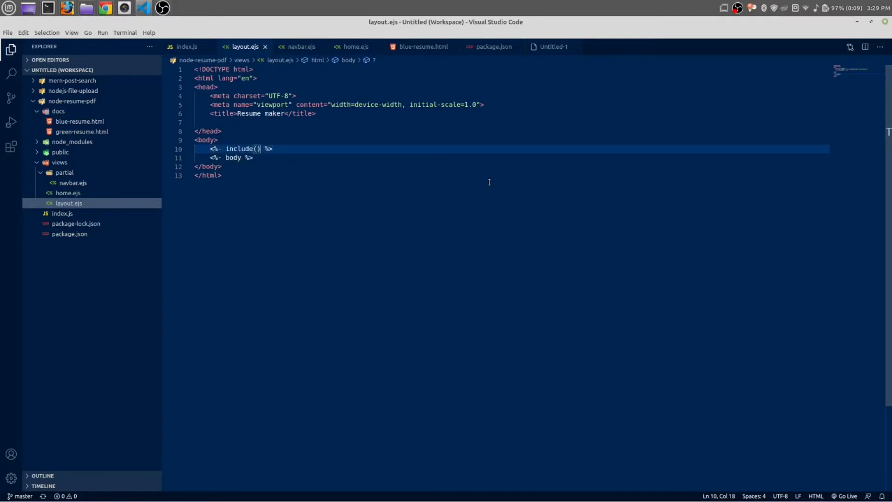
pyautogui.write(';')
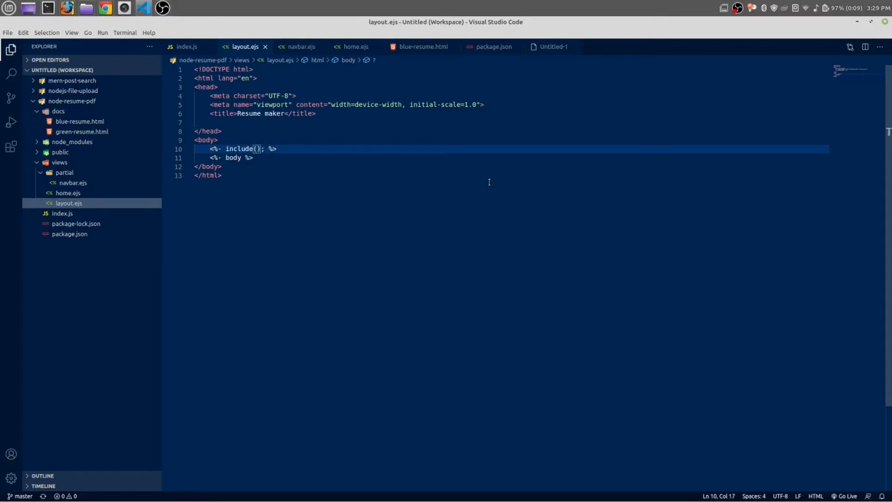
pyautogui.write("''")
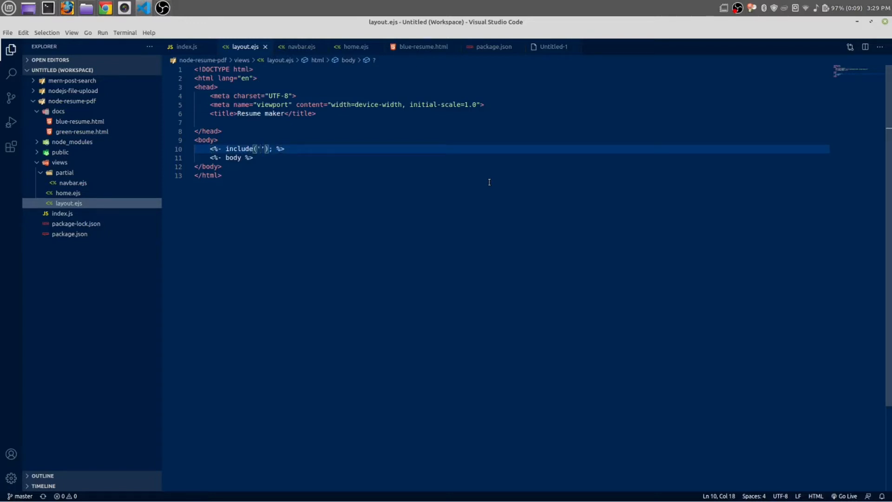
pyautogui.write('partial')
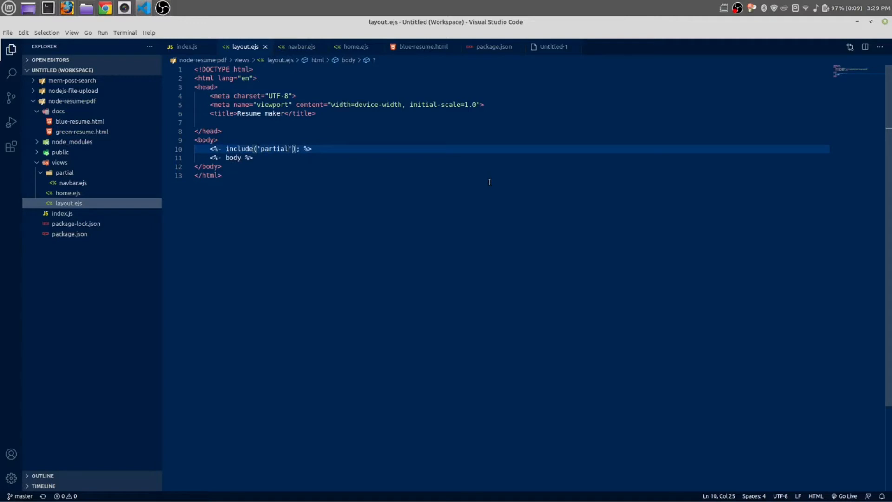
pyautogui.write('/nav')
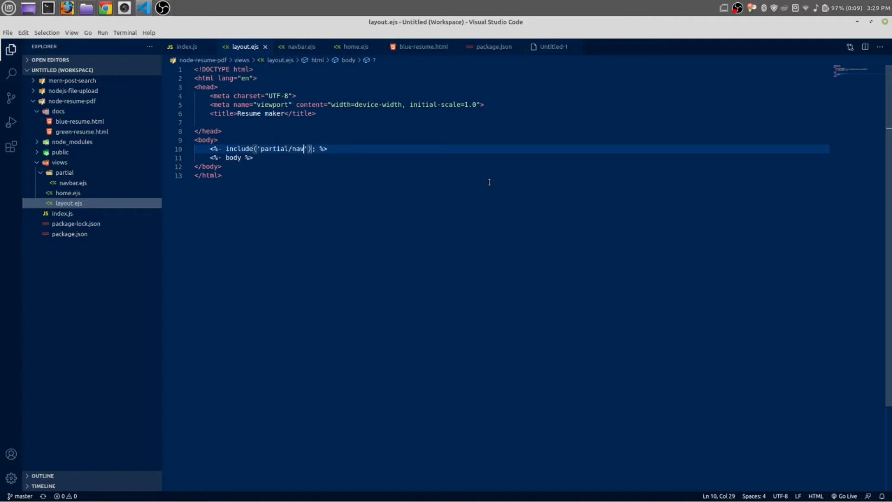
pyautogui.write('bar')
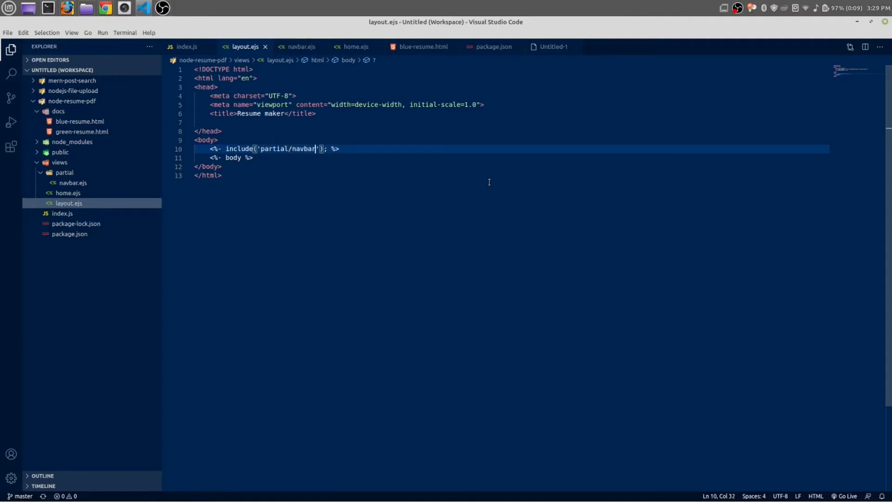
pyautogui.write('.e')
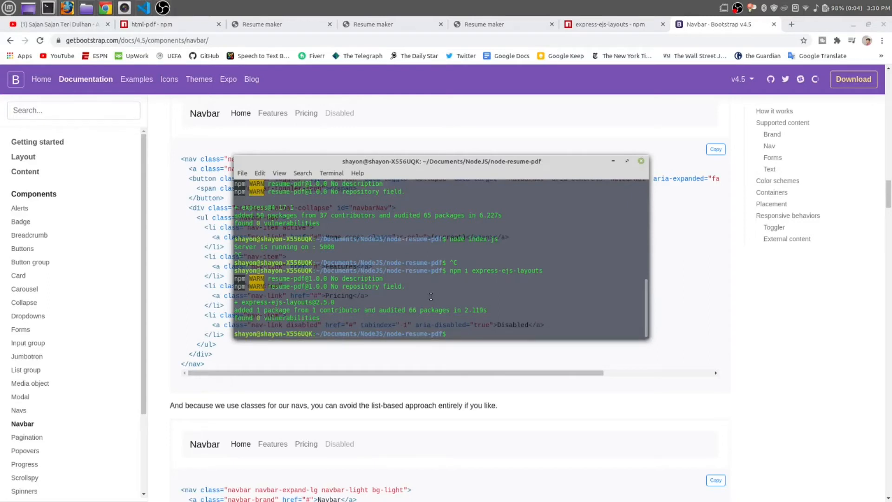
# Step: Install nodemon globally, run nodemon index.js, and close a duplicate Resume maker tab
pyautogui.write('npm install nodemon -')
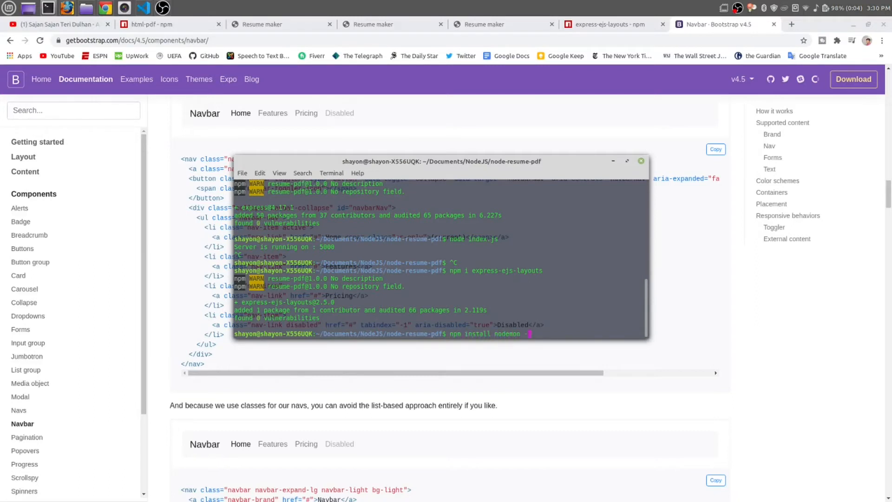
pyautogui.write('g')
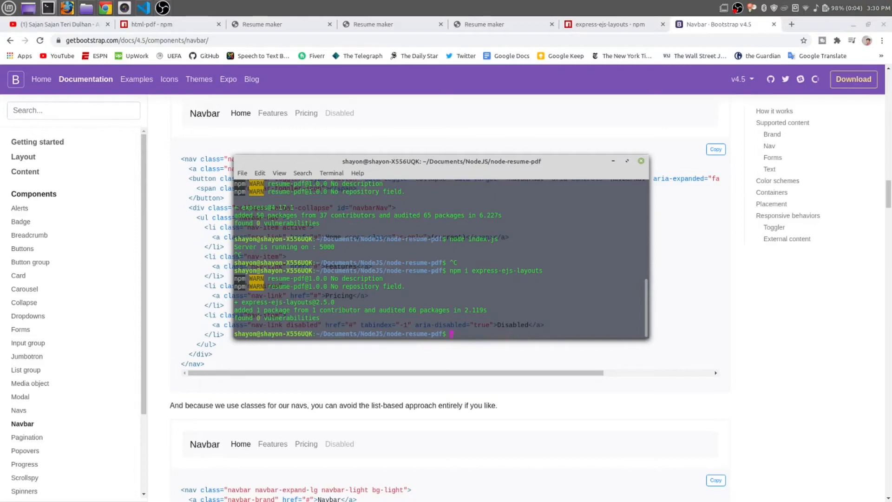
pyautogui.write('node')
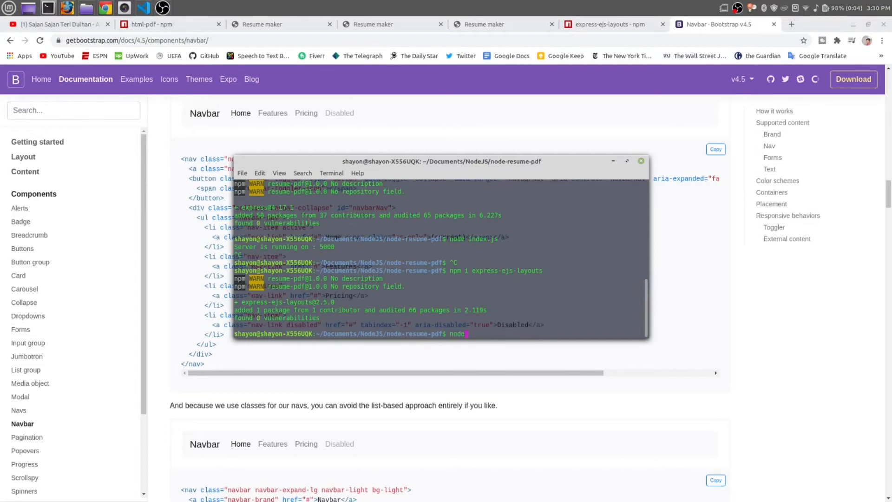
pyautogui.write('emon')
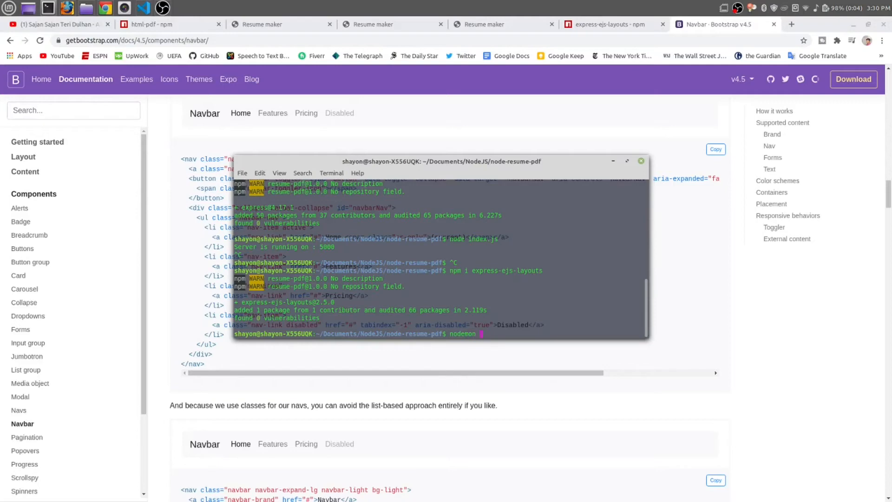
pyautogui.write('index.js')
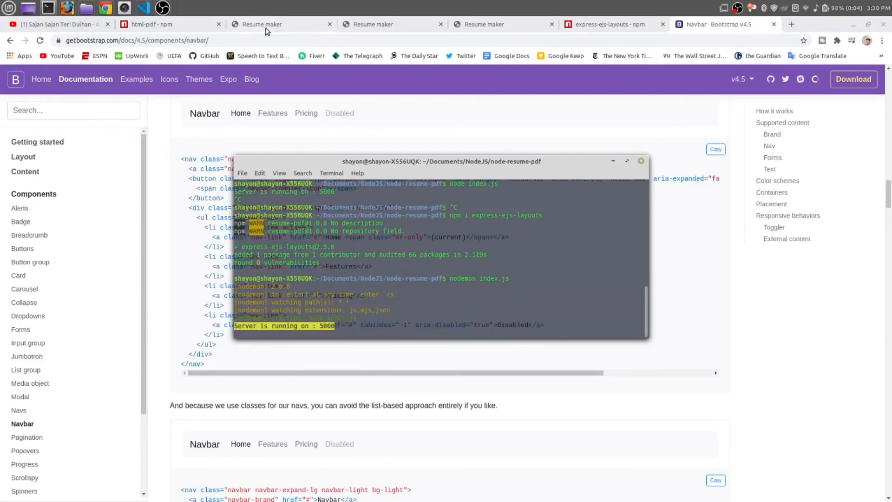
pyautogui.click(263, 24)
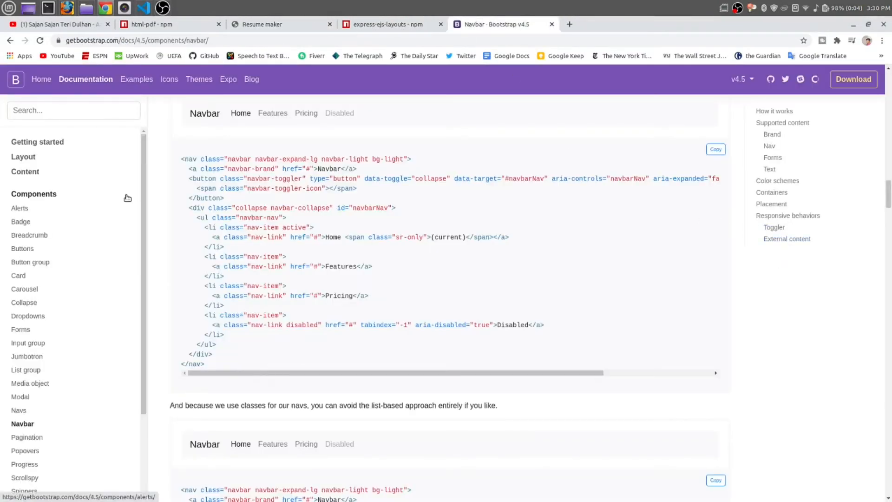
# Step: Open Bootstrap's Getting started page and copy the separate jQuery, Popper and Bootstrap scripts
pyautogui.click(37, 142)
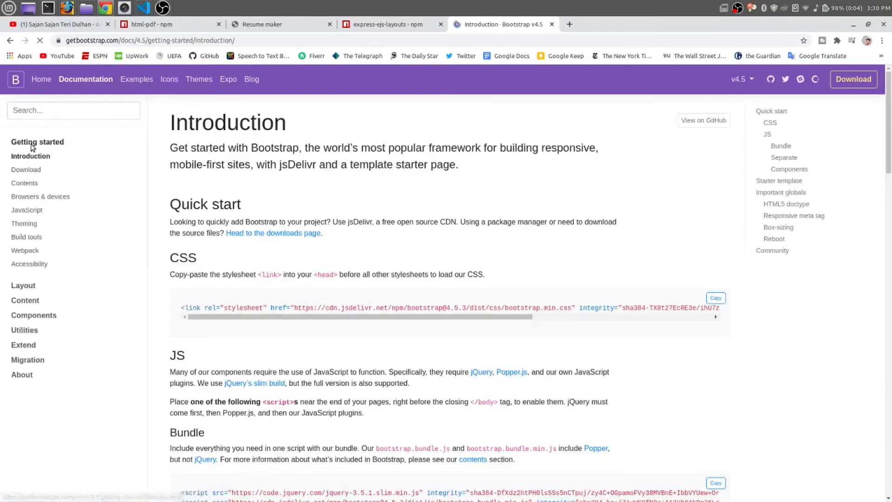
pyautogui.scroll(-3)
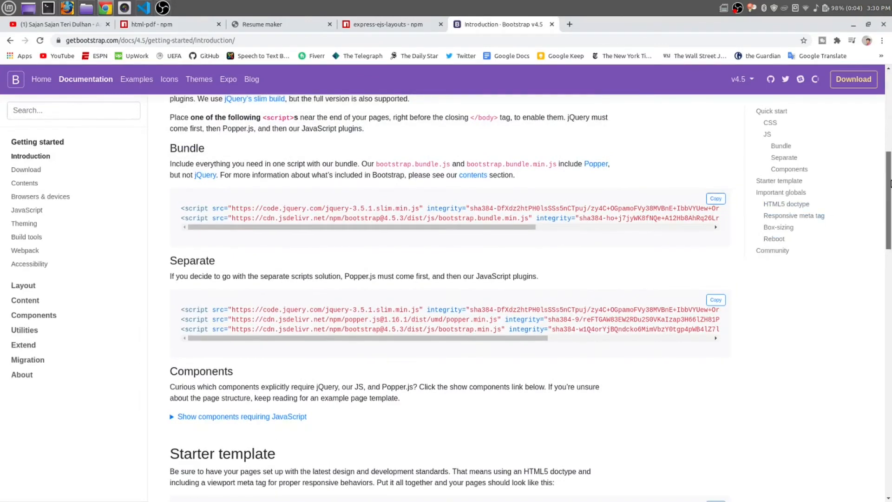
pyautogui.click(715, 241)
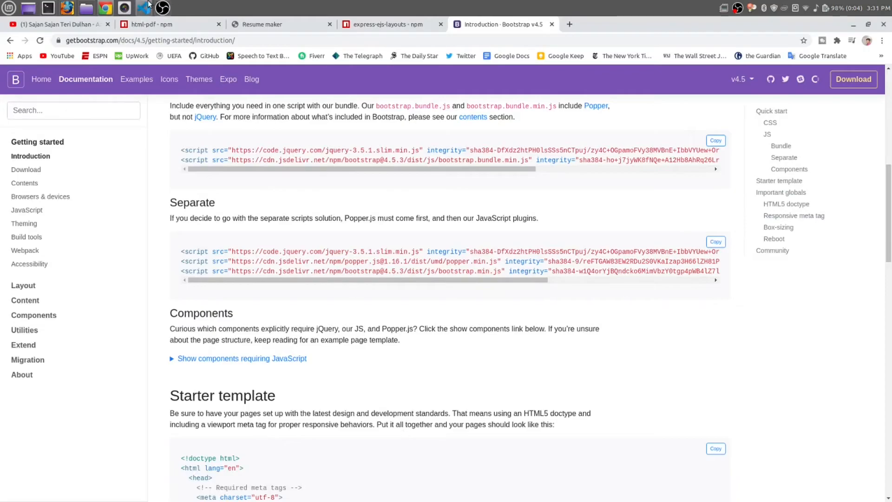
# Step: Paste the jQuery, Popper and Bootstrap scripts and Bootstrap CSS link into layout.ejs, then open home.ejs
pyautogui.click(144, 7)
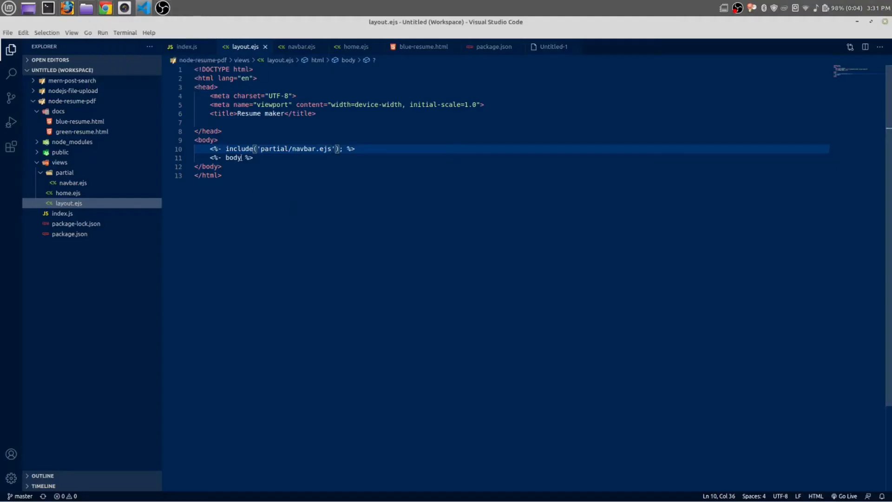
pyautogui.press('Enter')
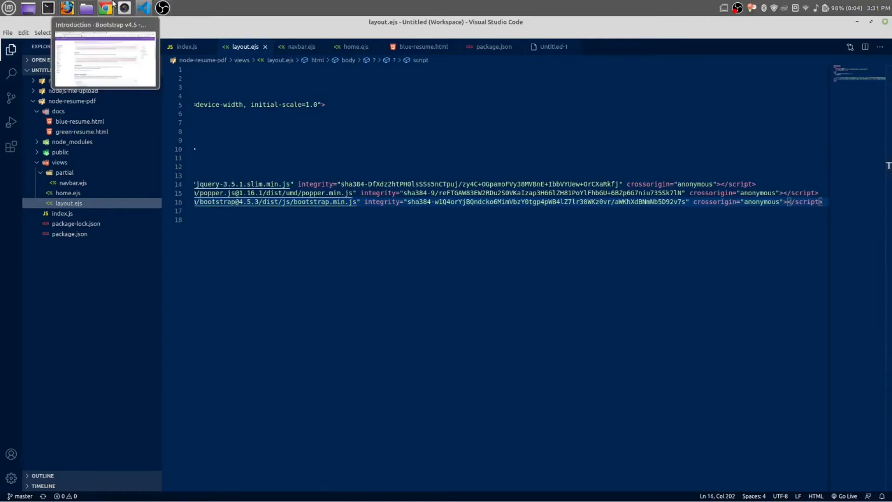
pyautogui.click(104, 7)
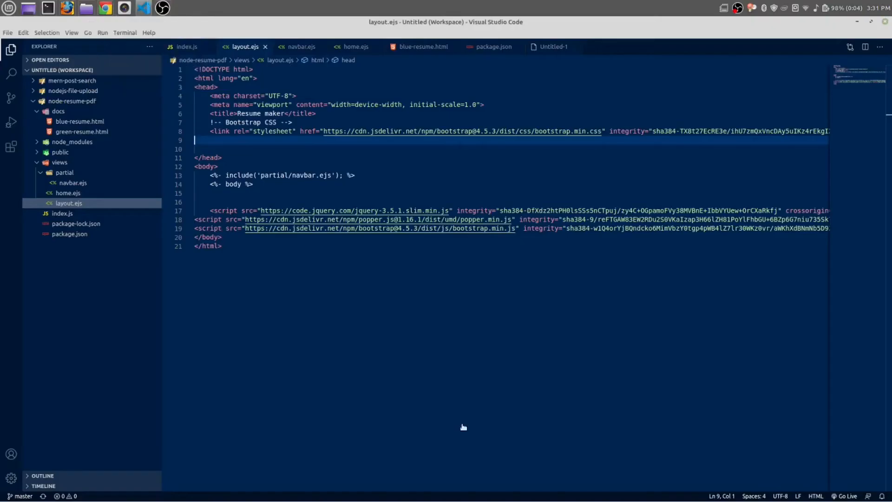
pyautogui.click(68, 193)
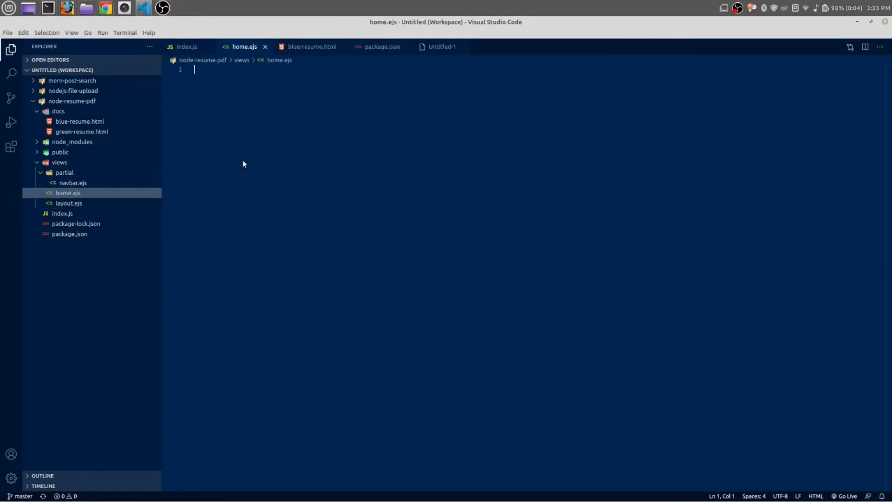
# Step: Create a container div with a nested row div in home.ejs
pyautogui.write('.cona')
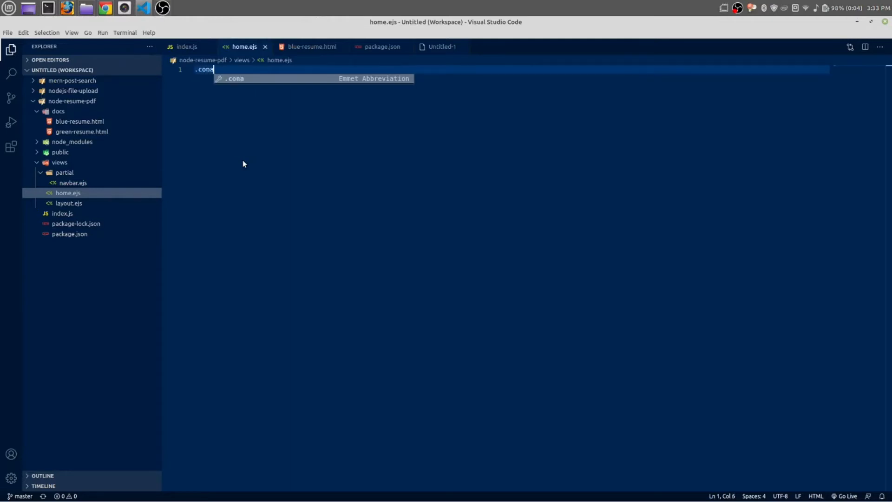
pyautogui.press('BackSpace')
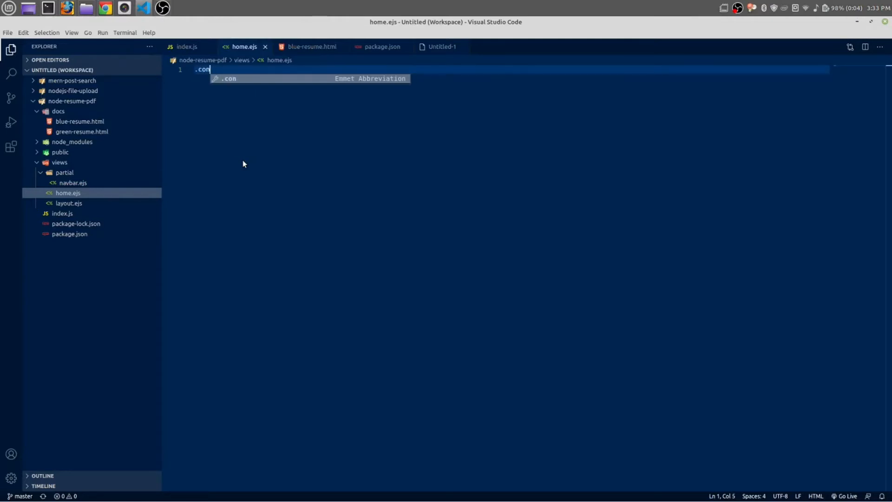
pyautogui.write('tainer')
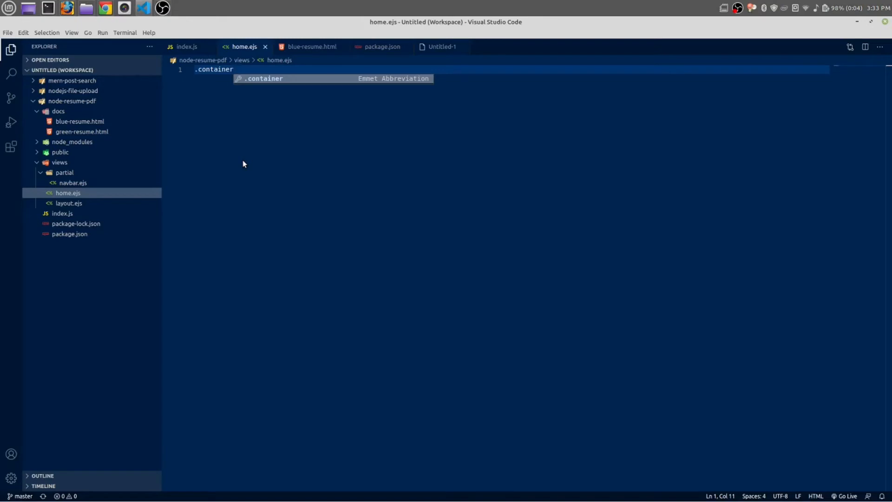
pyautogui.press('Tab')
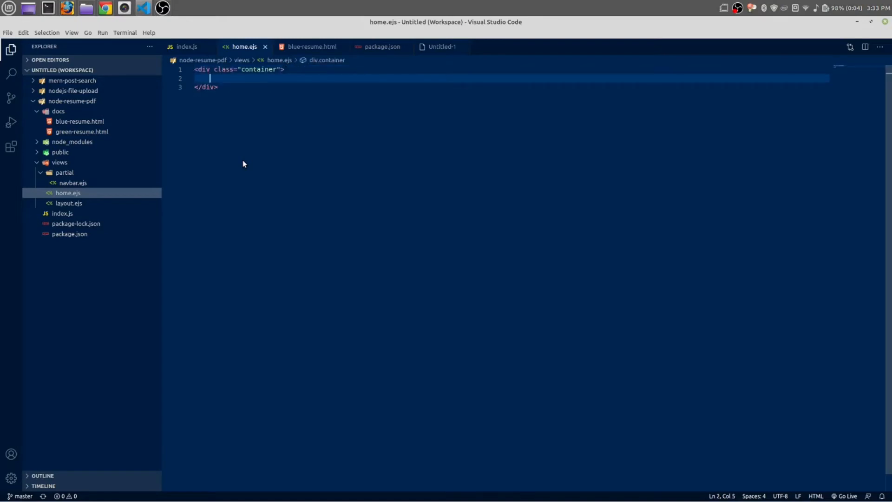
pyautogui.write('<br>')
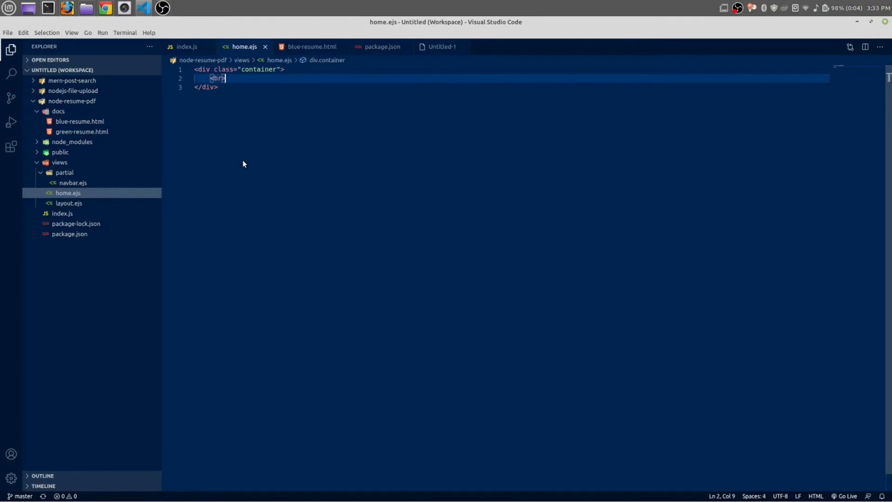
pyautogui.press('Enter')
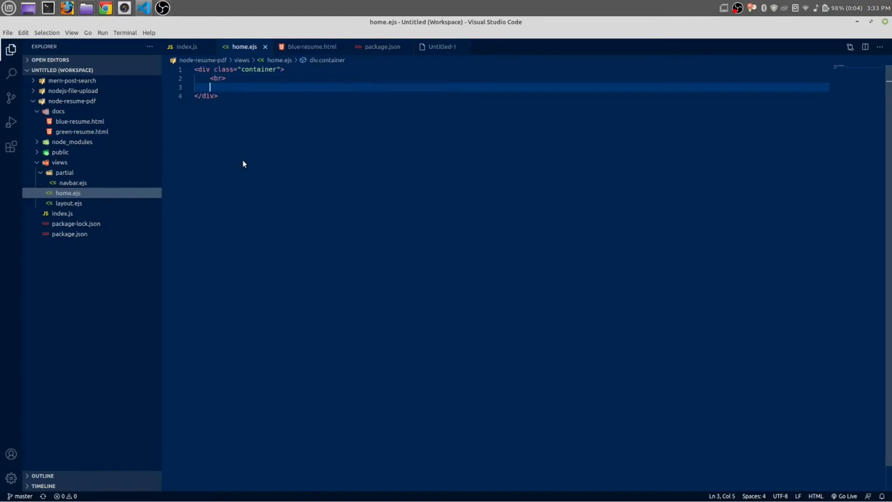
pyautogui.write('.')
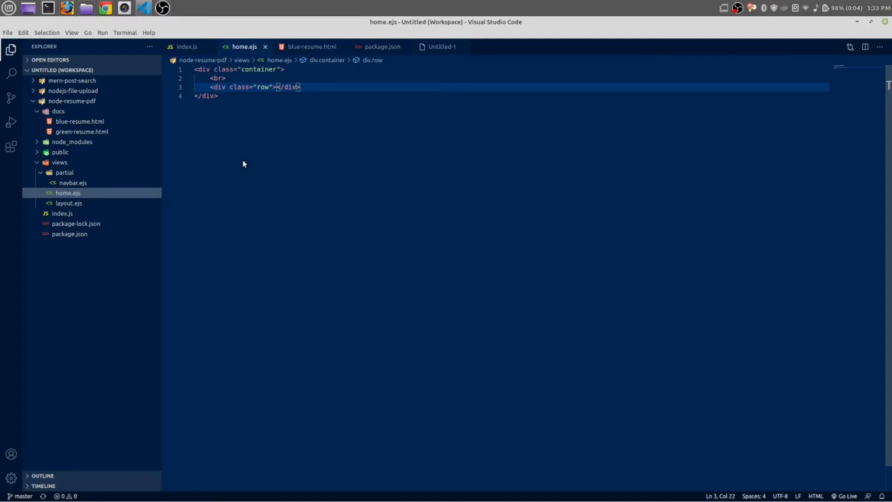
pyautogui.press('Enter')
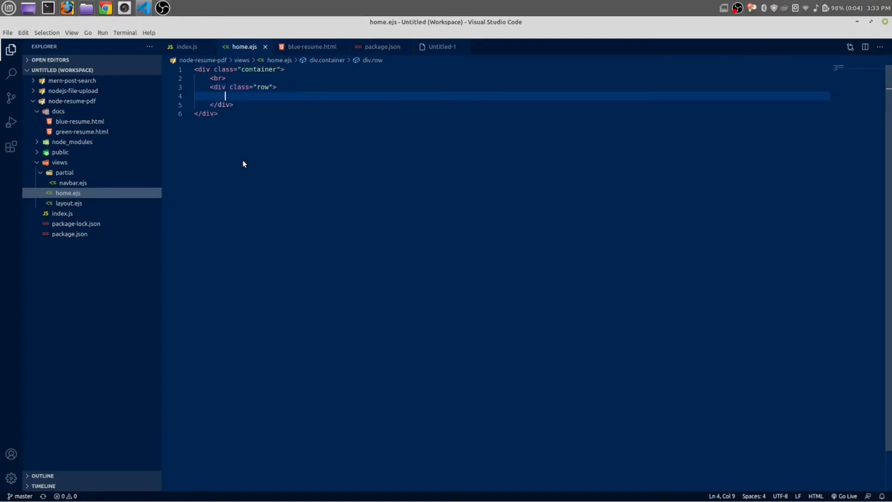
# Step: Add two col-md-6 columns, each holding a link wrapping an empty img tag
pyautogui.write('.col')
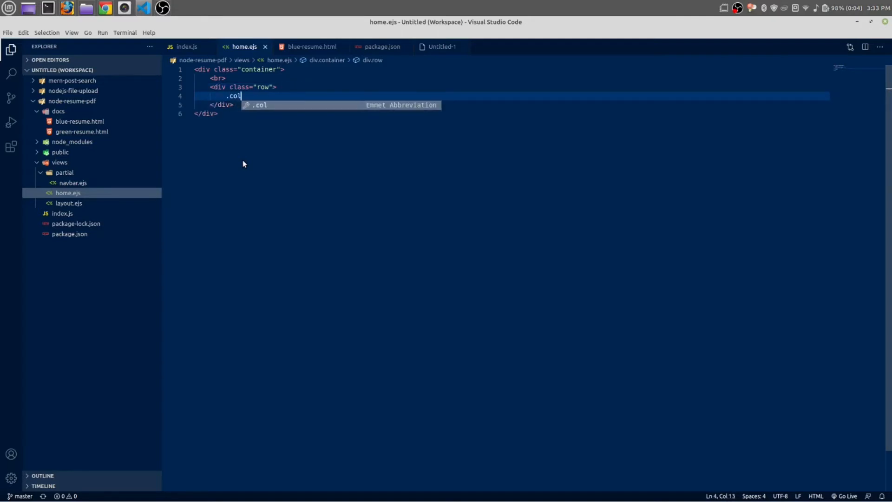
pyautogui.write('-md')
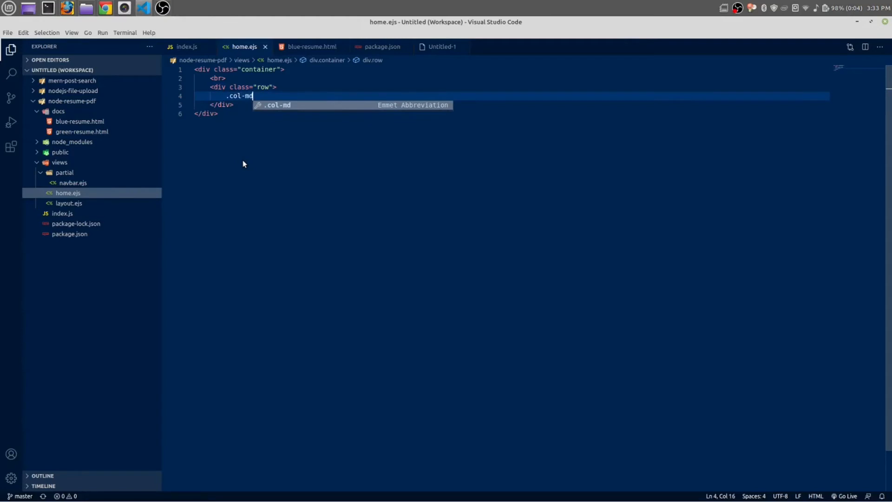
pyautogui.write('-6')
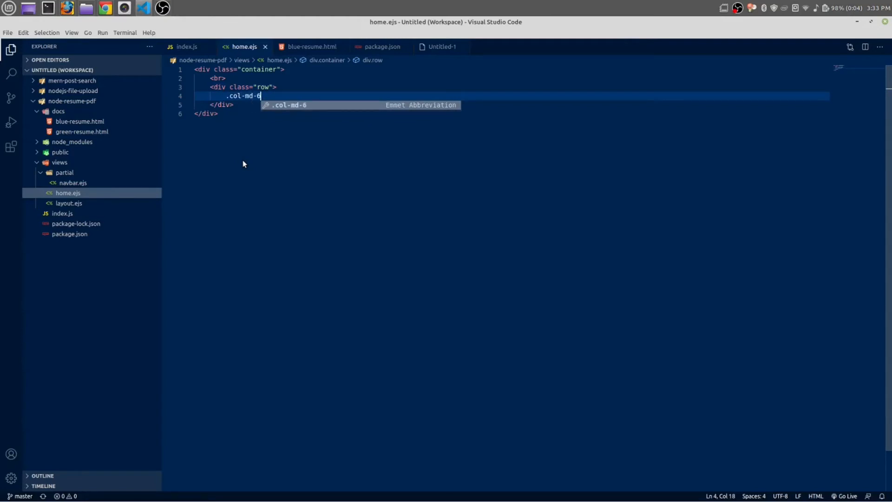
pyautogui.write('*2')
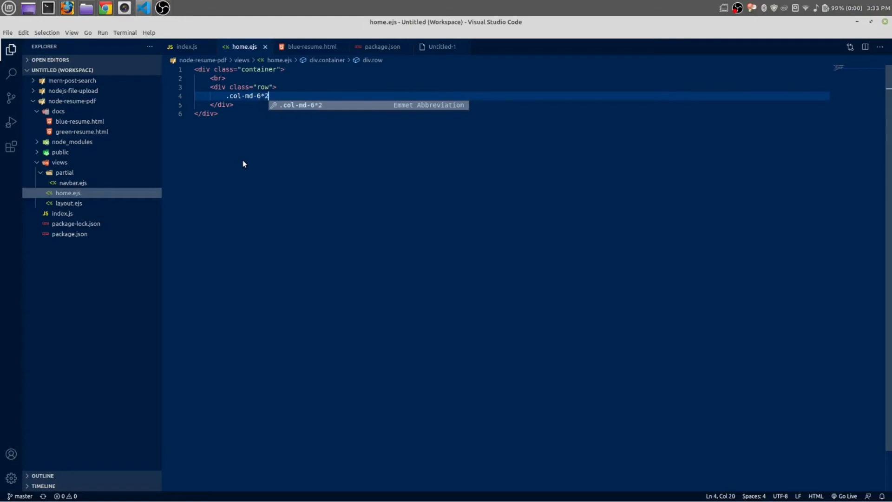
pyautogui.press('Tab')
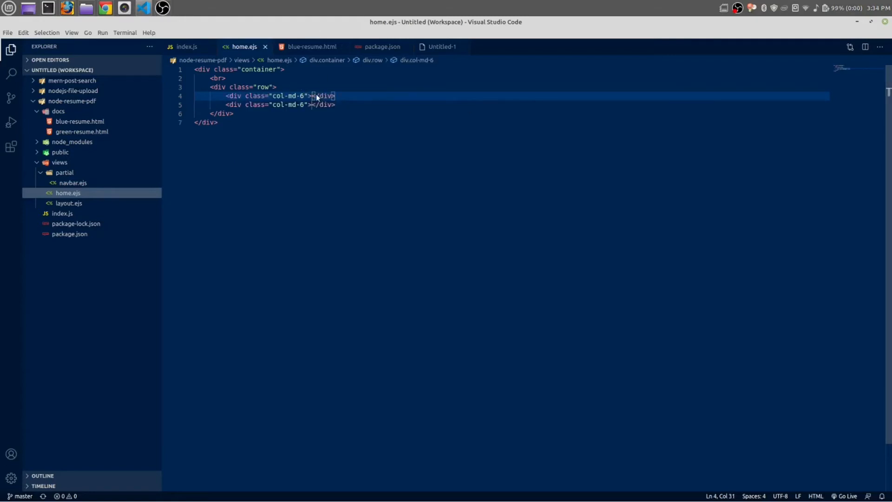
pyautogui.press('Enter')
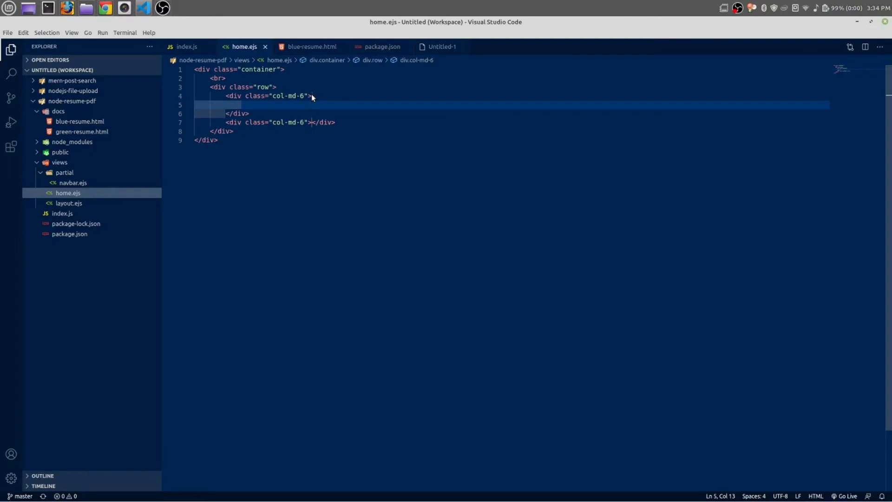
pyautogui.write('a href=""></a>')
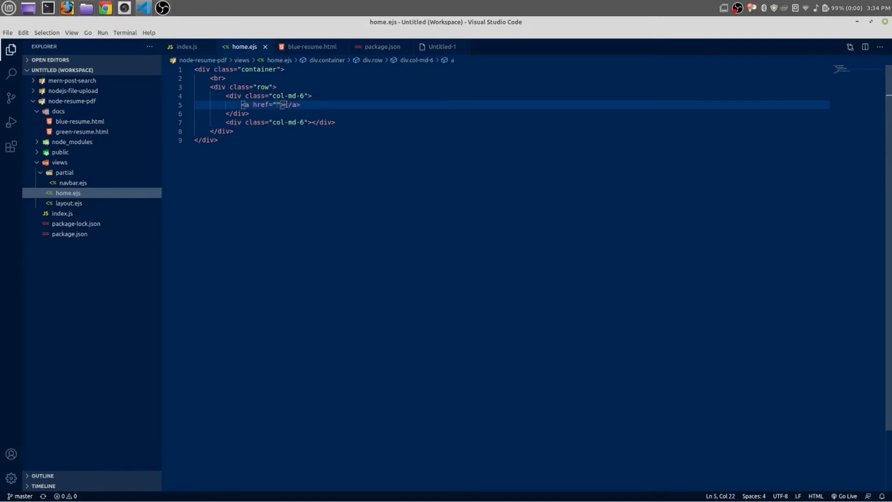
pyautogui.press('Enter')
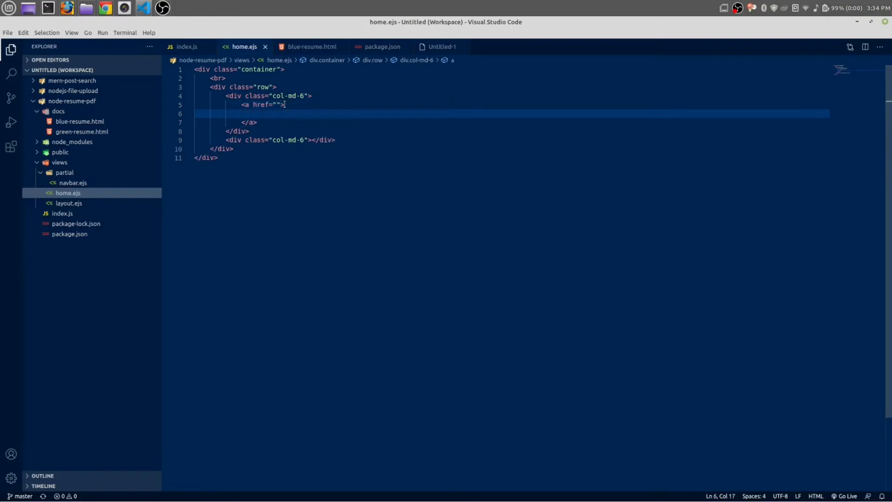
pyautogui.write('<img src="" alt="">')
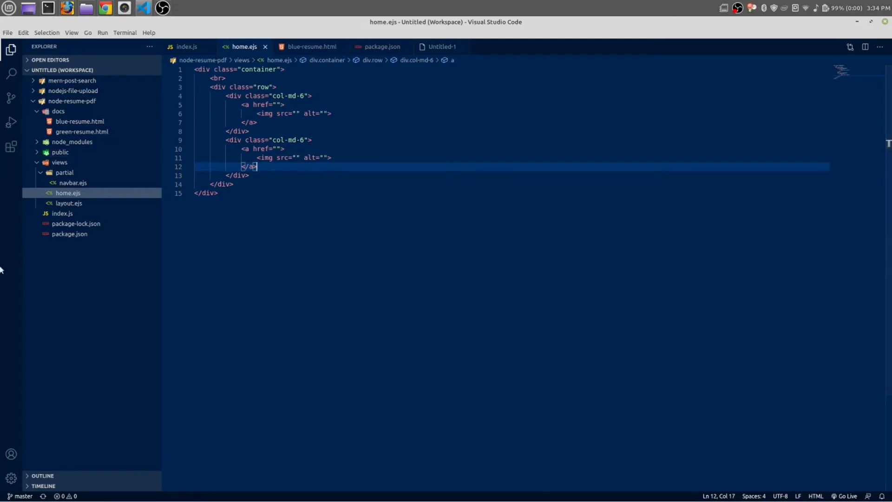
pyautogui.moveTo(65, 152)
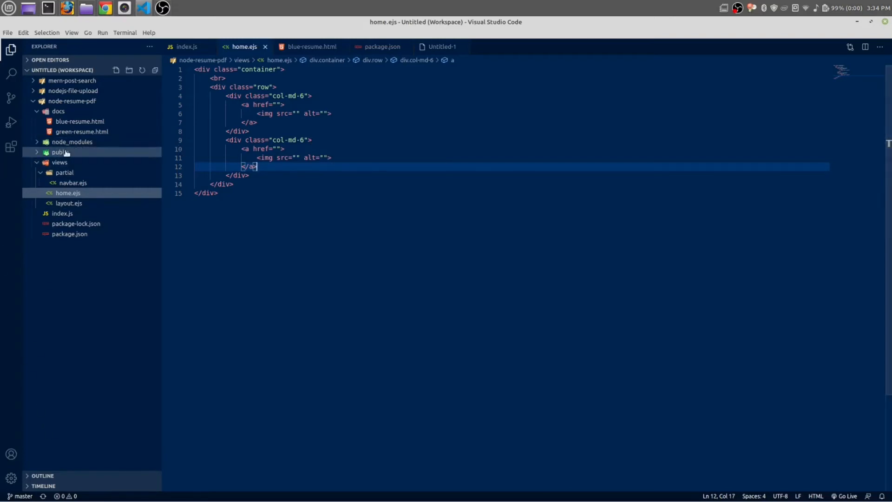
# Step: Expand public/img and preview resume-blue.png and resume-green.png
pyautogui.click(58, 152)
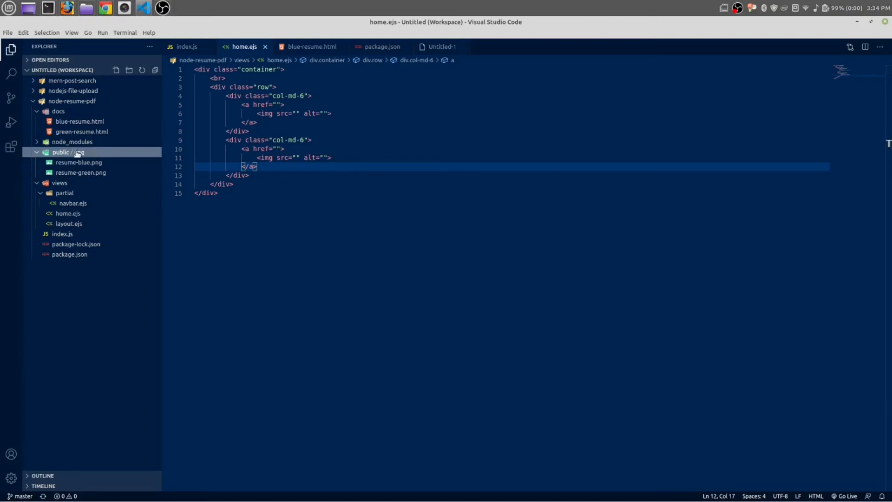
pyautogui.moveTo(79, 152)
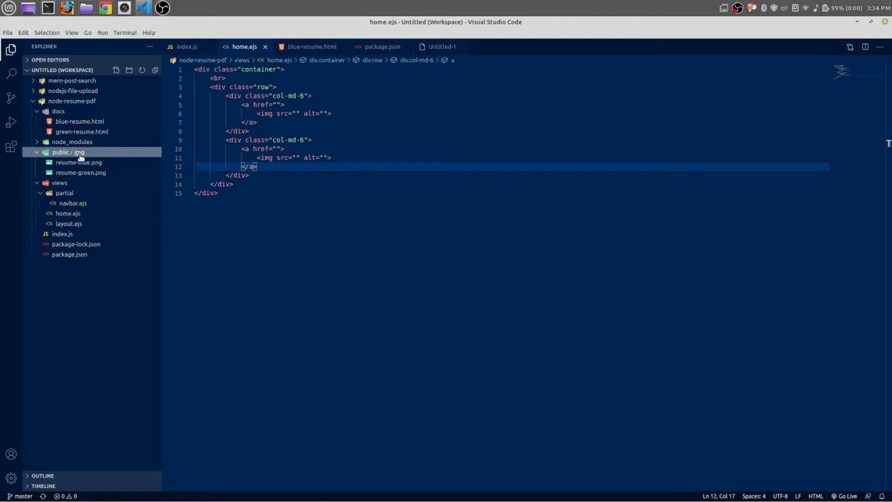
pyautogui.moveTo(78, 156)
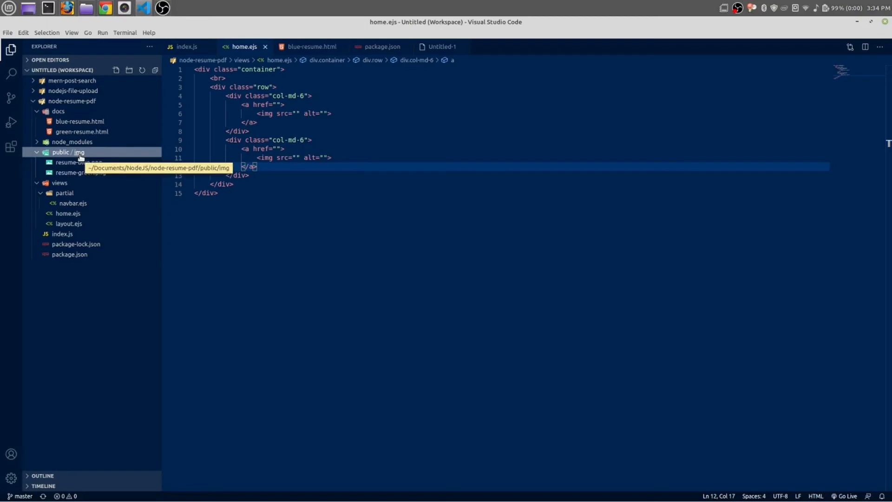
pyautogui.click(79, 162)
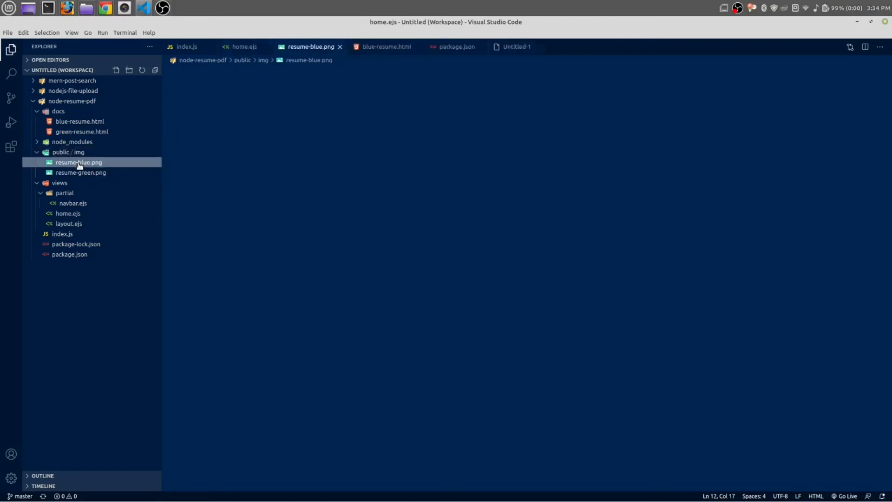
pyautogui.click(79, 162)
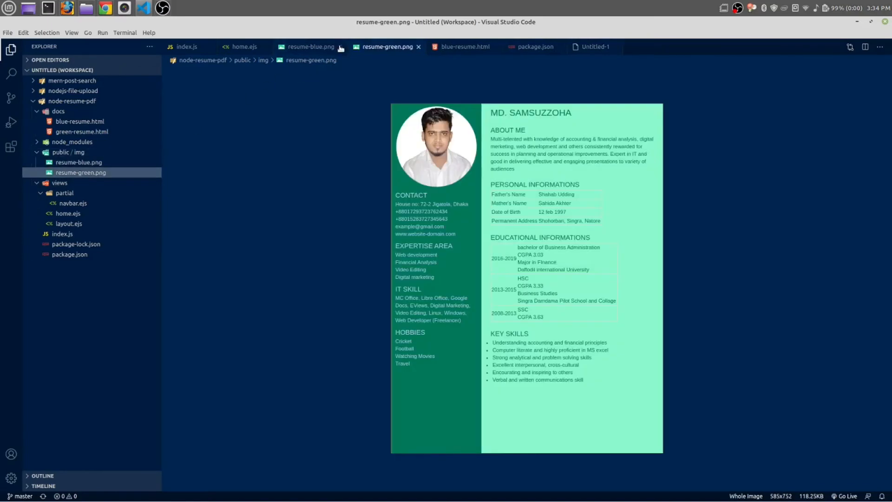
pyautogui.click(341, 47)
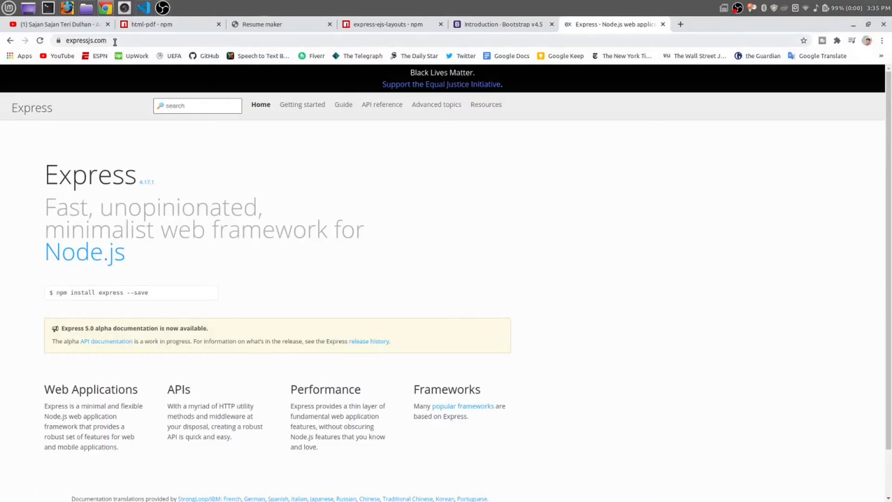
# Step: Find the app.use(express.static('public')) example in Express's Getting started > Static files guide
pyautogui.click(302, 104)
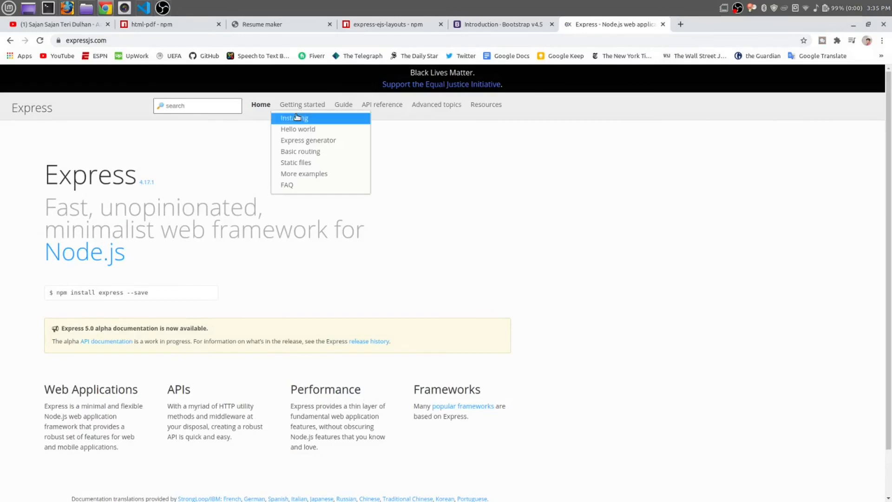
pyautogui.moveTo(301, 135)
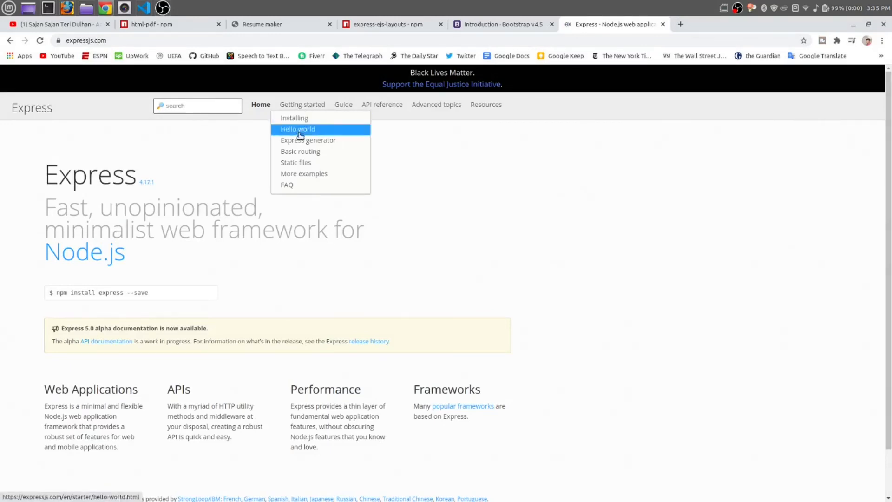
pyautogui.click(298, 129)
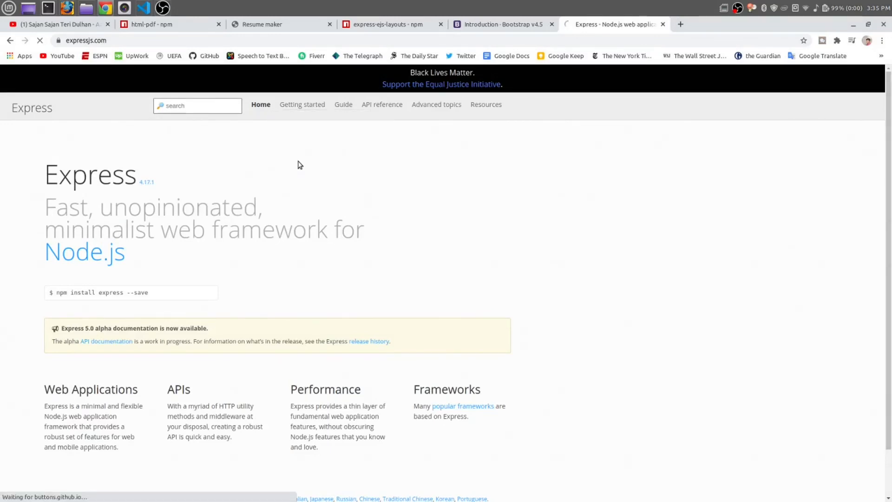
pyautogui.click(303, 104)
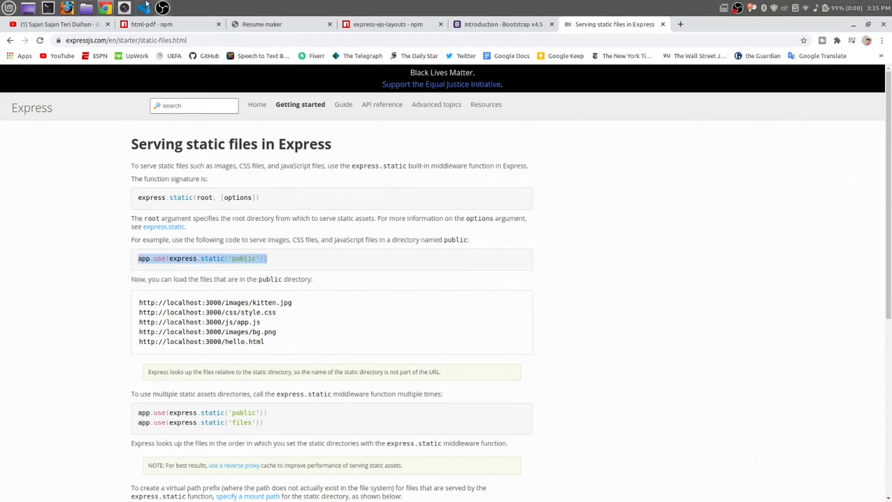
# Step: Add app.use(express.static('public')); below the layouts middleware in index.js
pyautogui.click(144, 8)
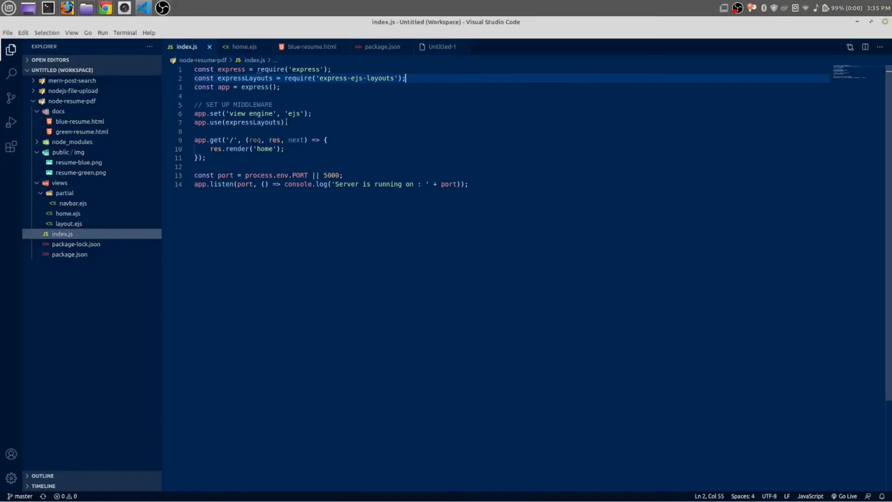
pyautogui.write("app.use(express.static('public'))")
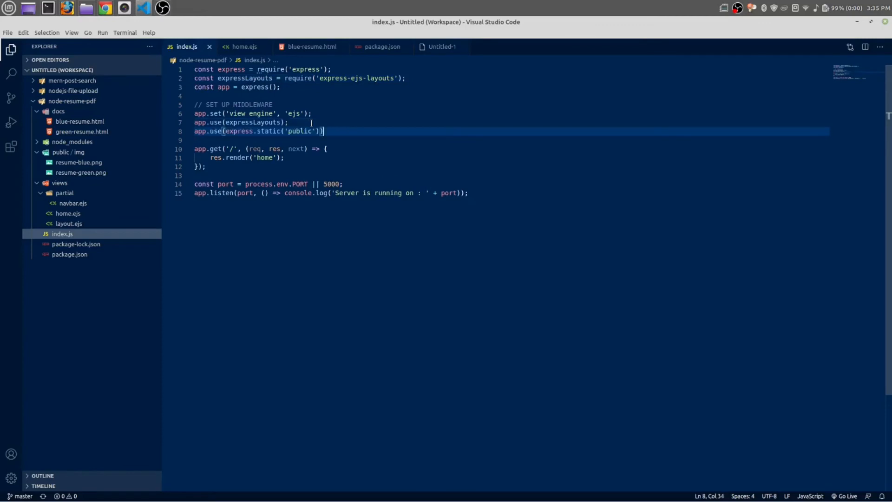
pyautogui.write(';')
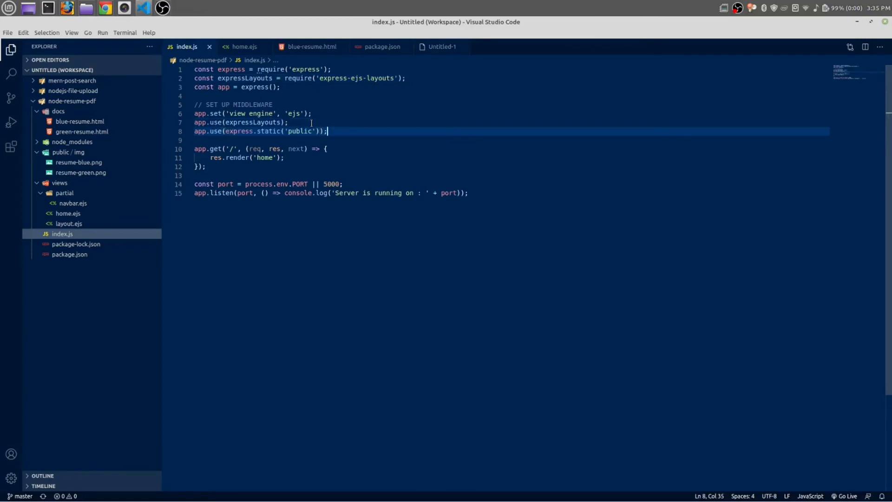
pyautogui.click(243, 46)
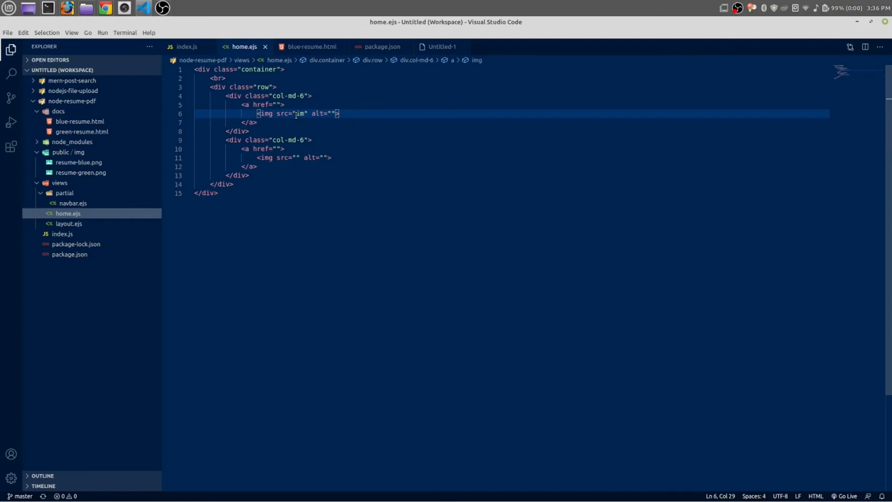
# Step: Set the home.ejs image sources to /img/resume-blue.png and /img/resume-green.png
pyautogui.write('g/resume-blue.png"')
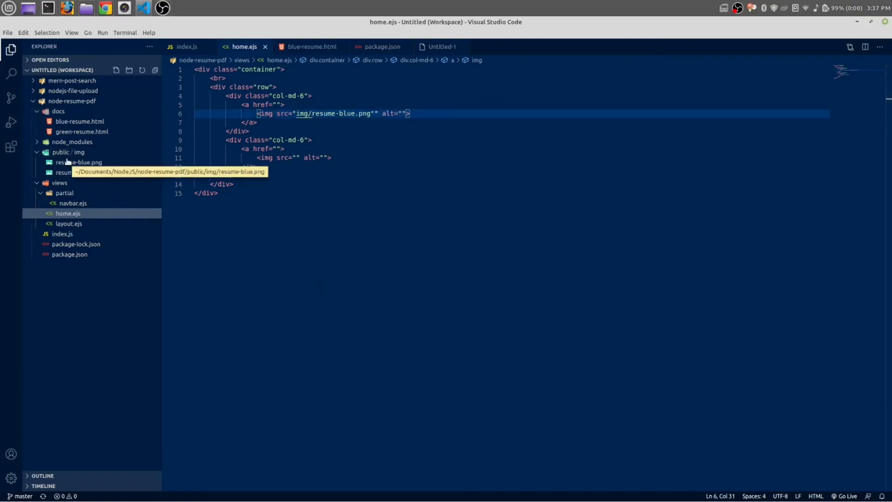
pyautogui.rightClick(74, 162)
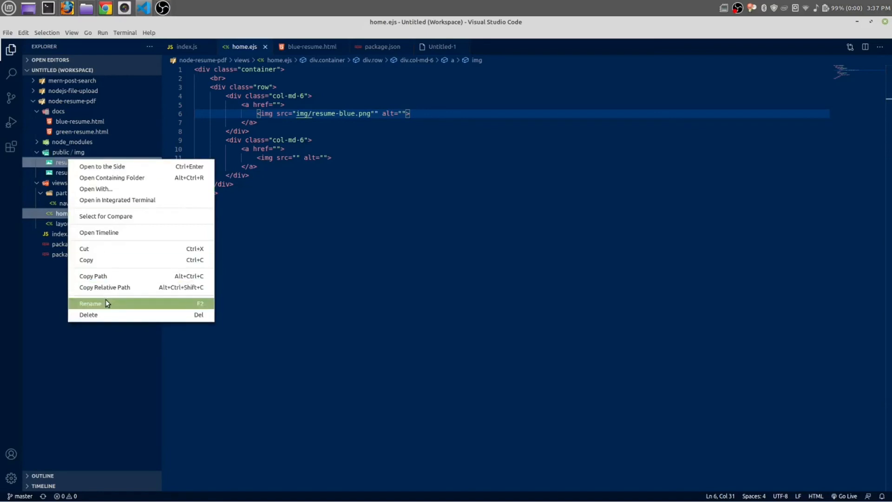
pyautogui.click(90, 302)
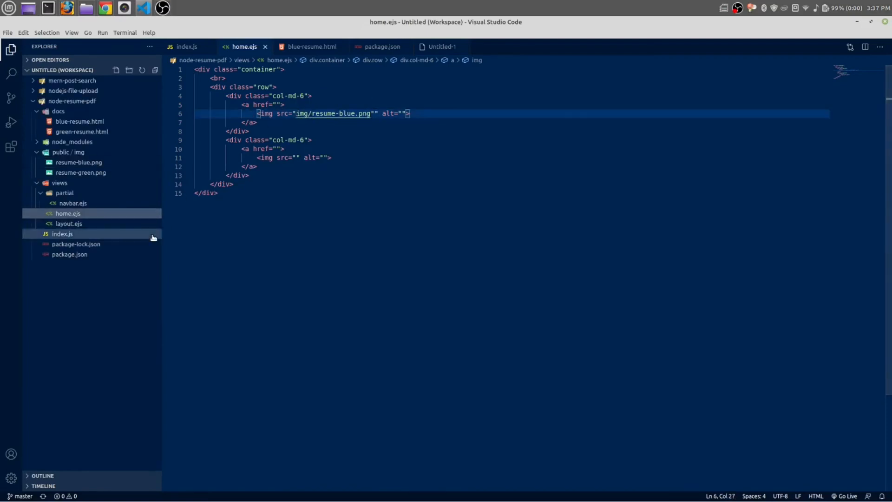
pyautogui.write('/')
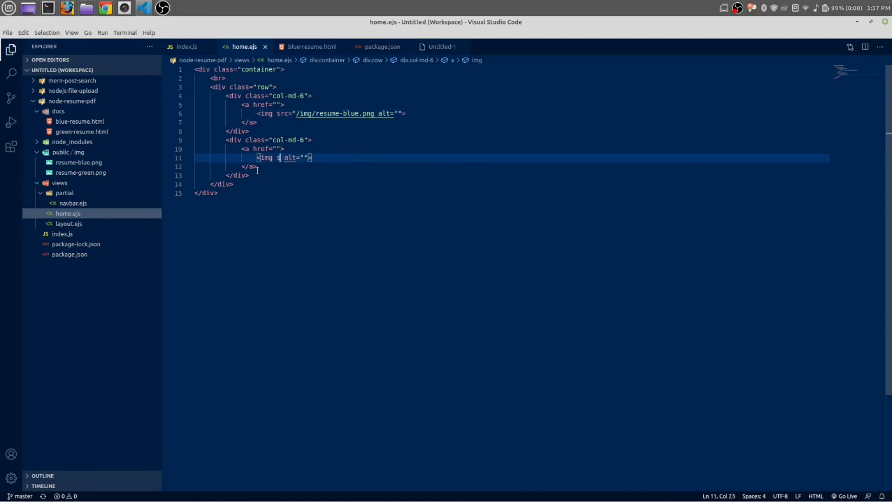
pyautogui.write('src="/img/resume-blue.png"')
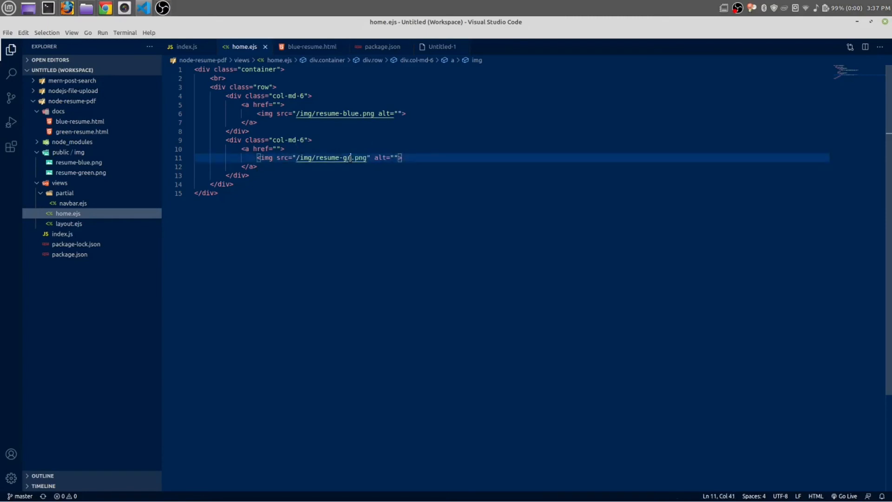
pyautogui.write('een')
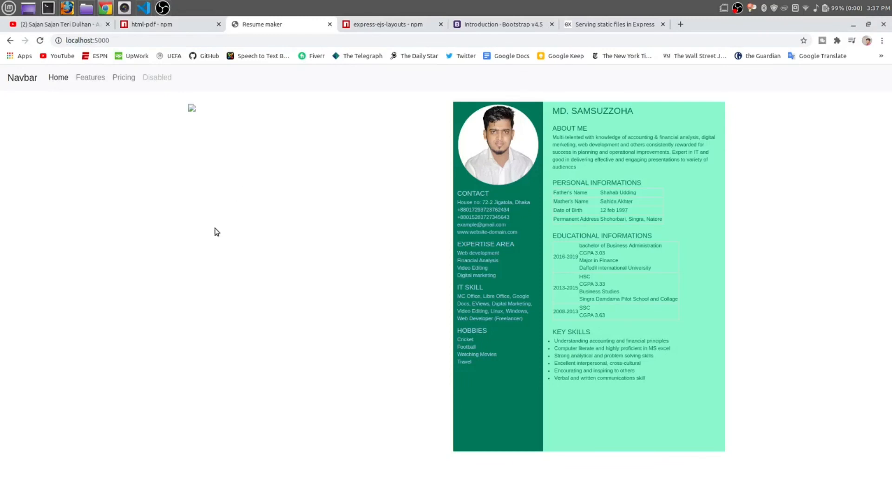
pyautogui.moveTo(628, 90)
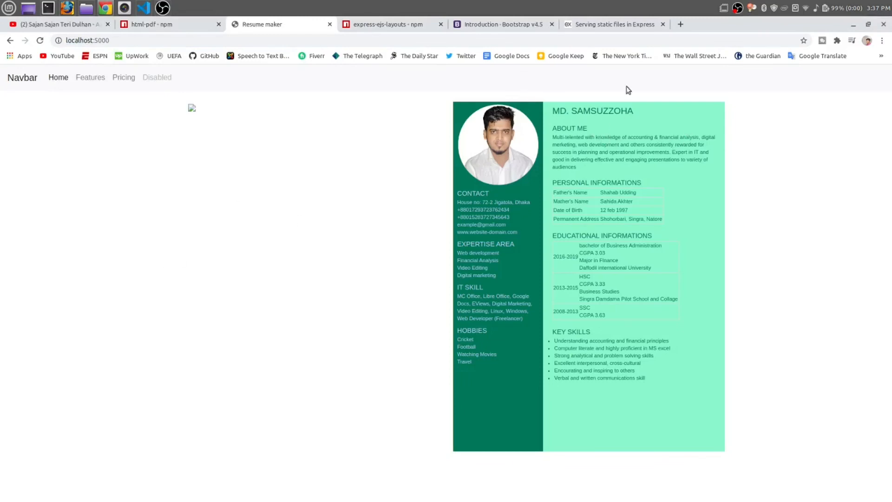
# Step: Reload localhost:5000 and see the green resume render while the blue image is broken
pyautogui.click(147, 8)
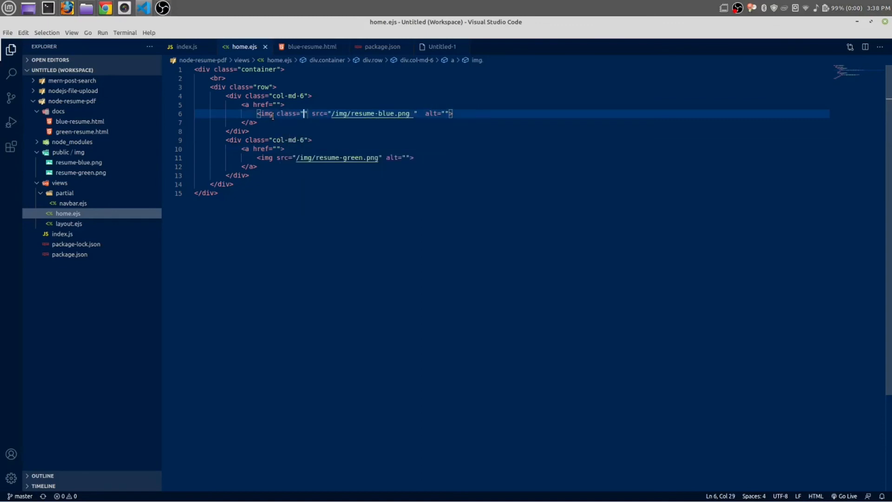
# Step: Give the blue resume img the img-fluid class so both templates show side by side
pyautogui.write('img-fl')
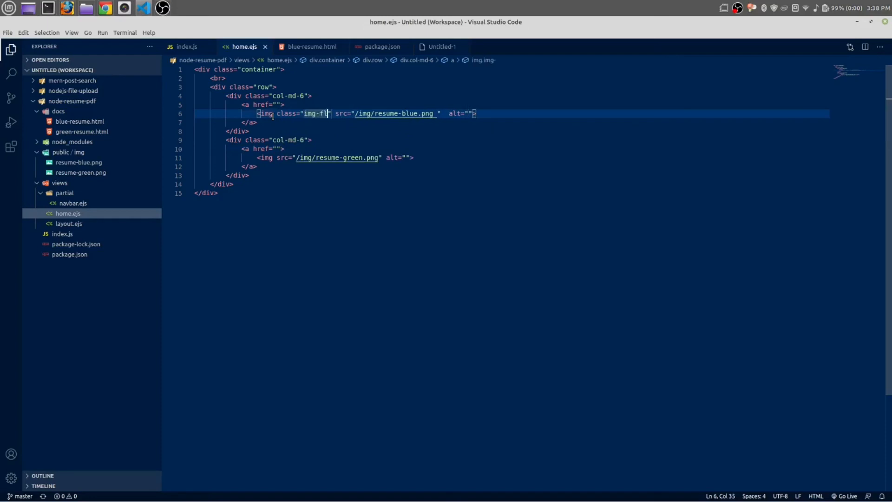
pyautogui.write('uid')
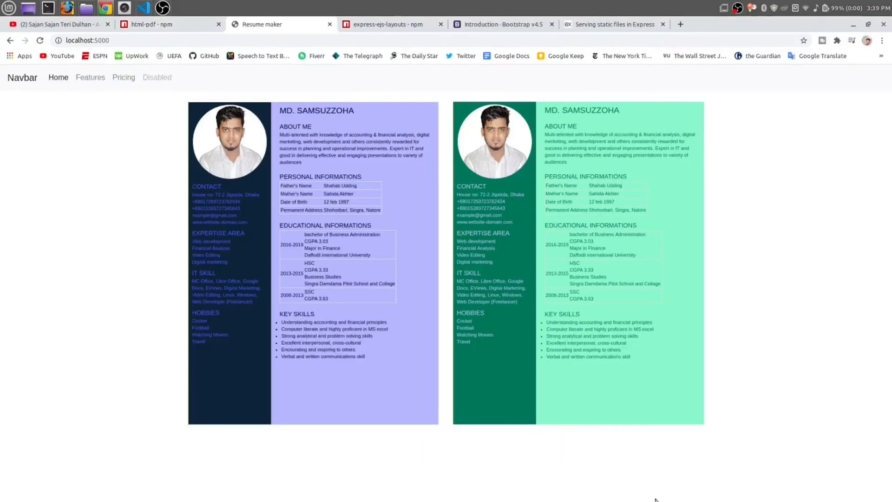
pyautogui.moveTo(175, 291)
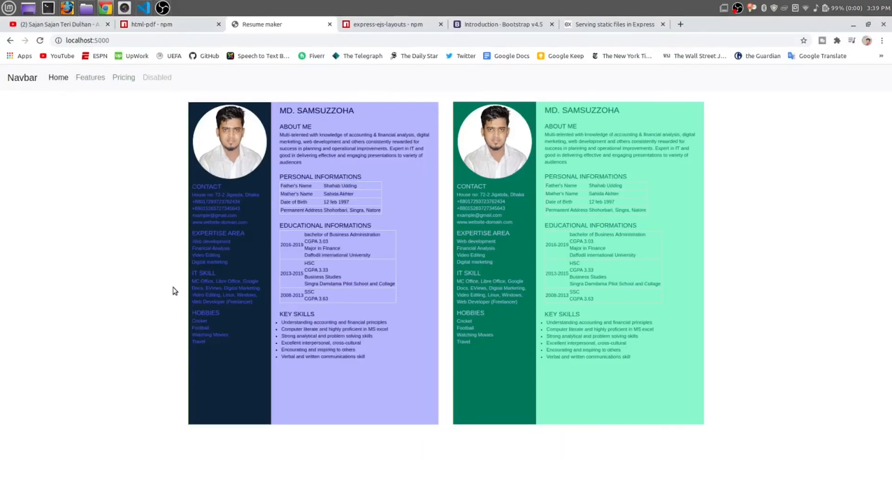